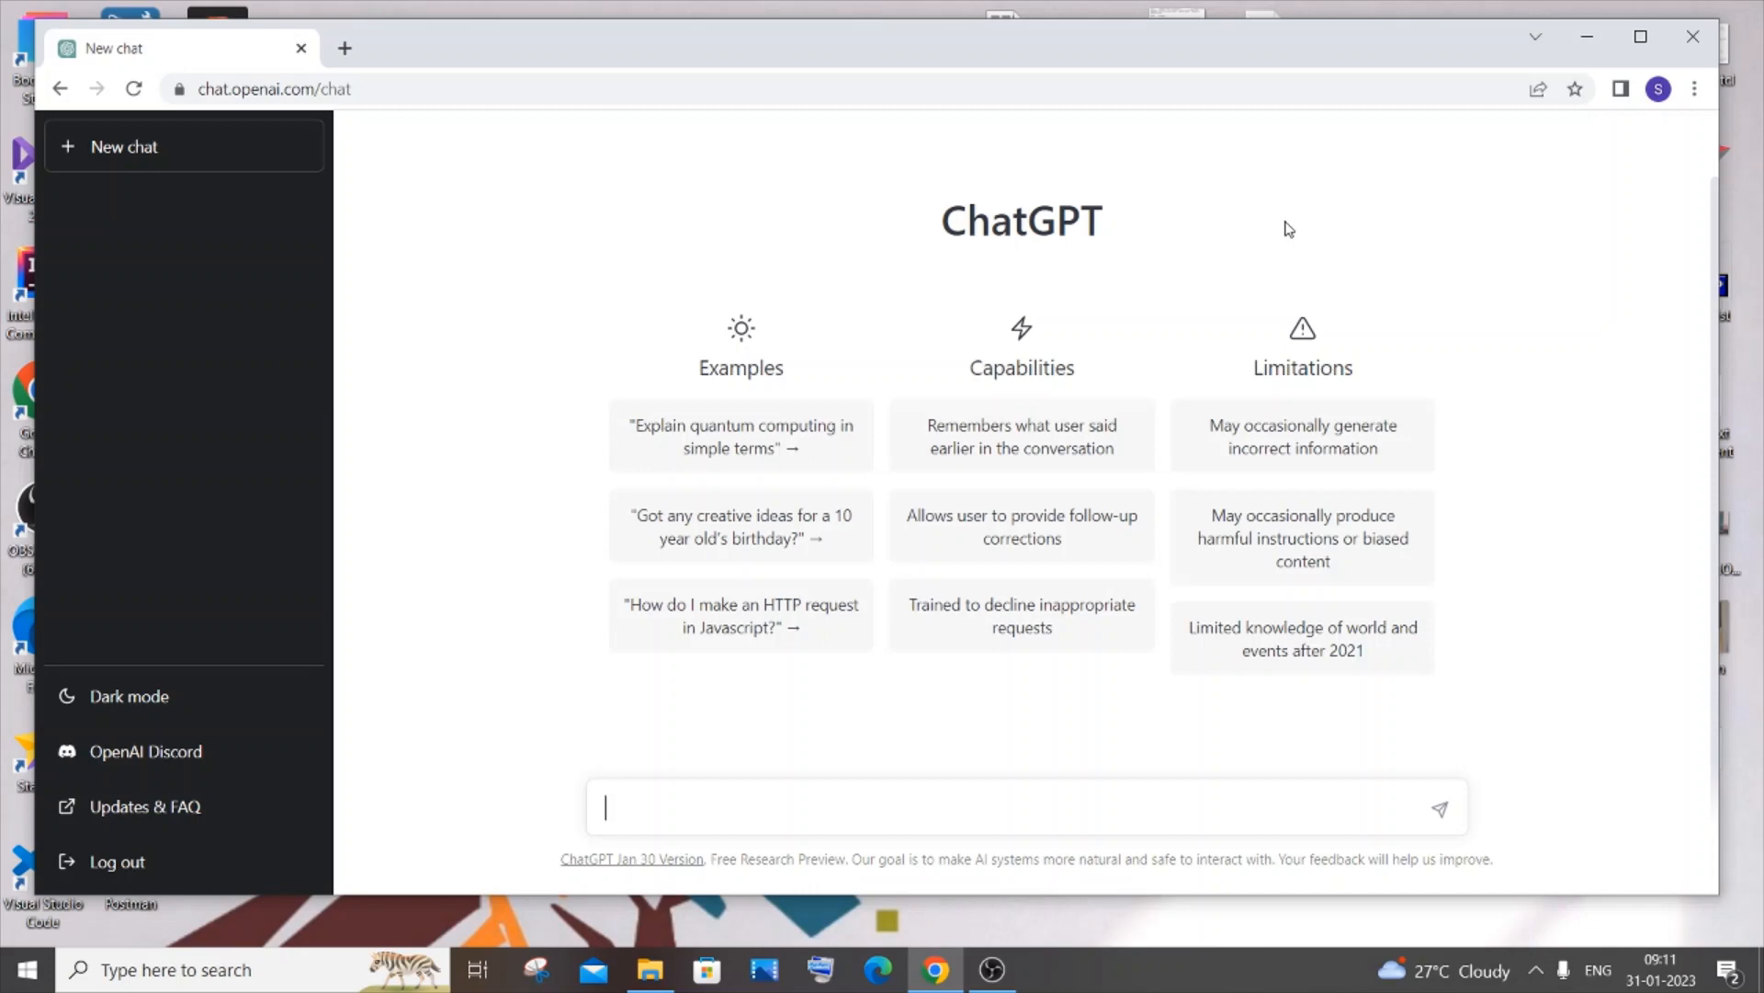
mouse_move(1256, 247)
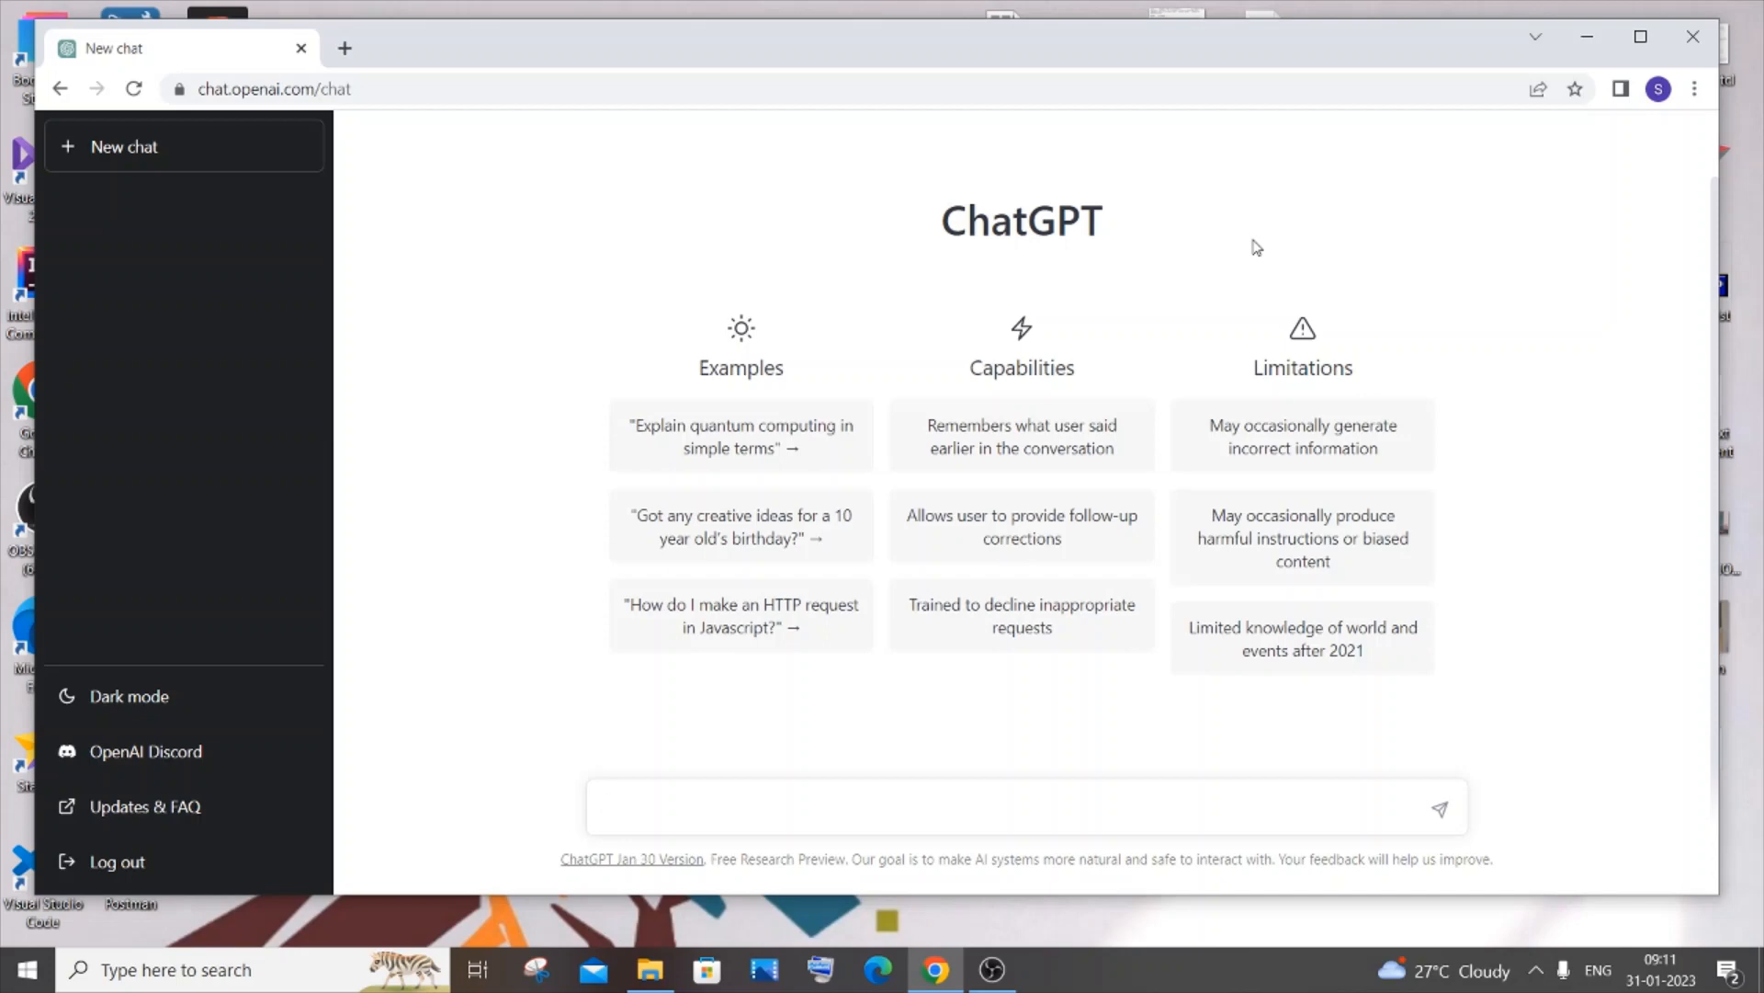
mouse_move(1197, 251)
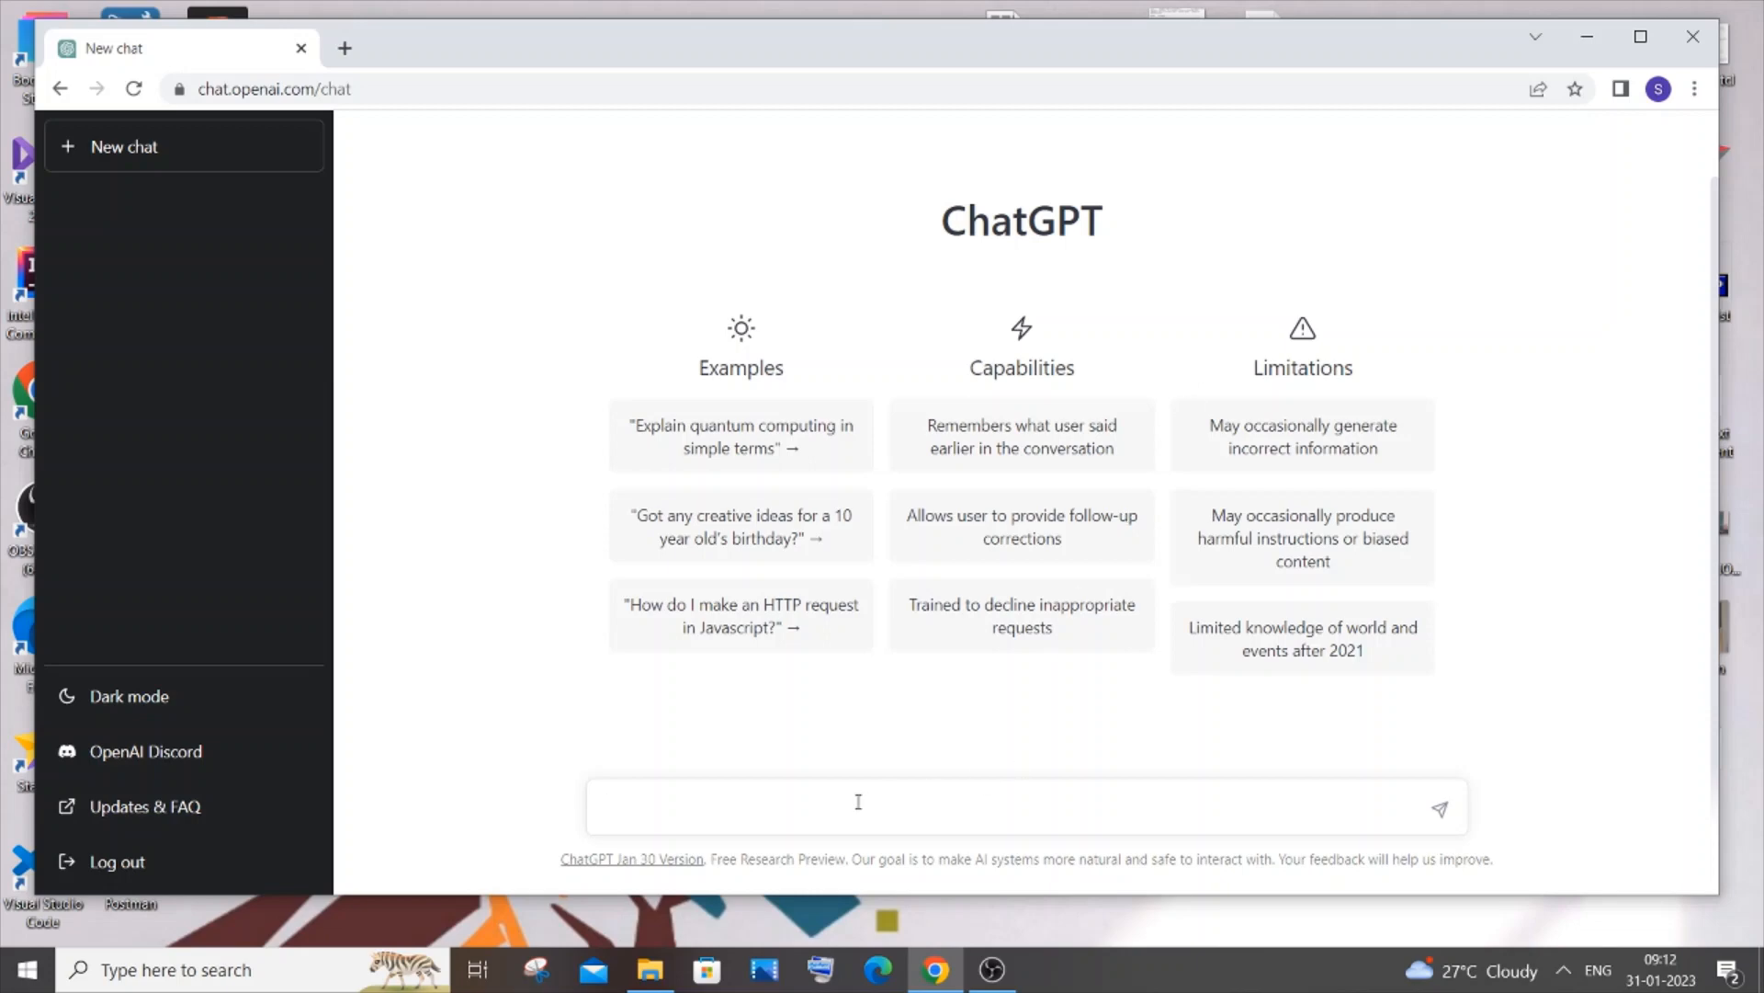
Write a prompt for a stylish HTML/CSS login page with button hover effects, glass effects and Consolas font
type("c")
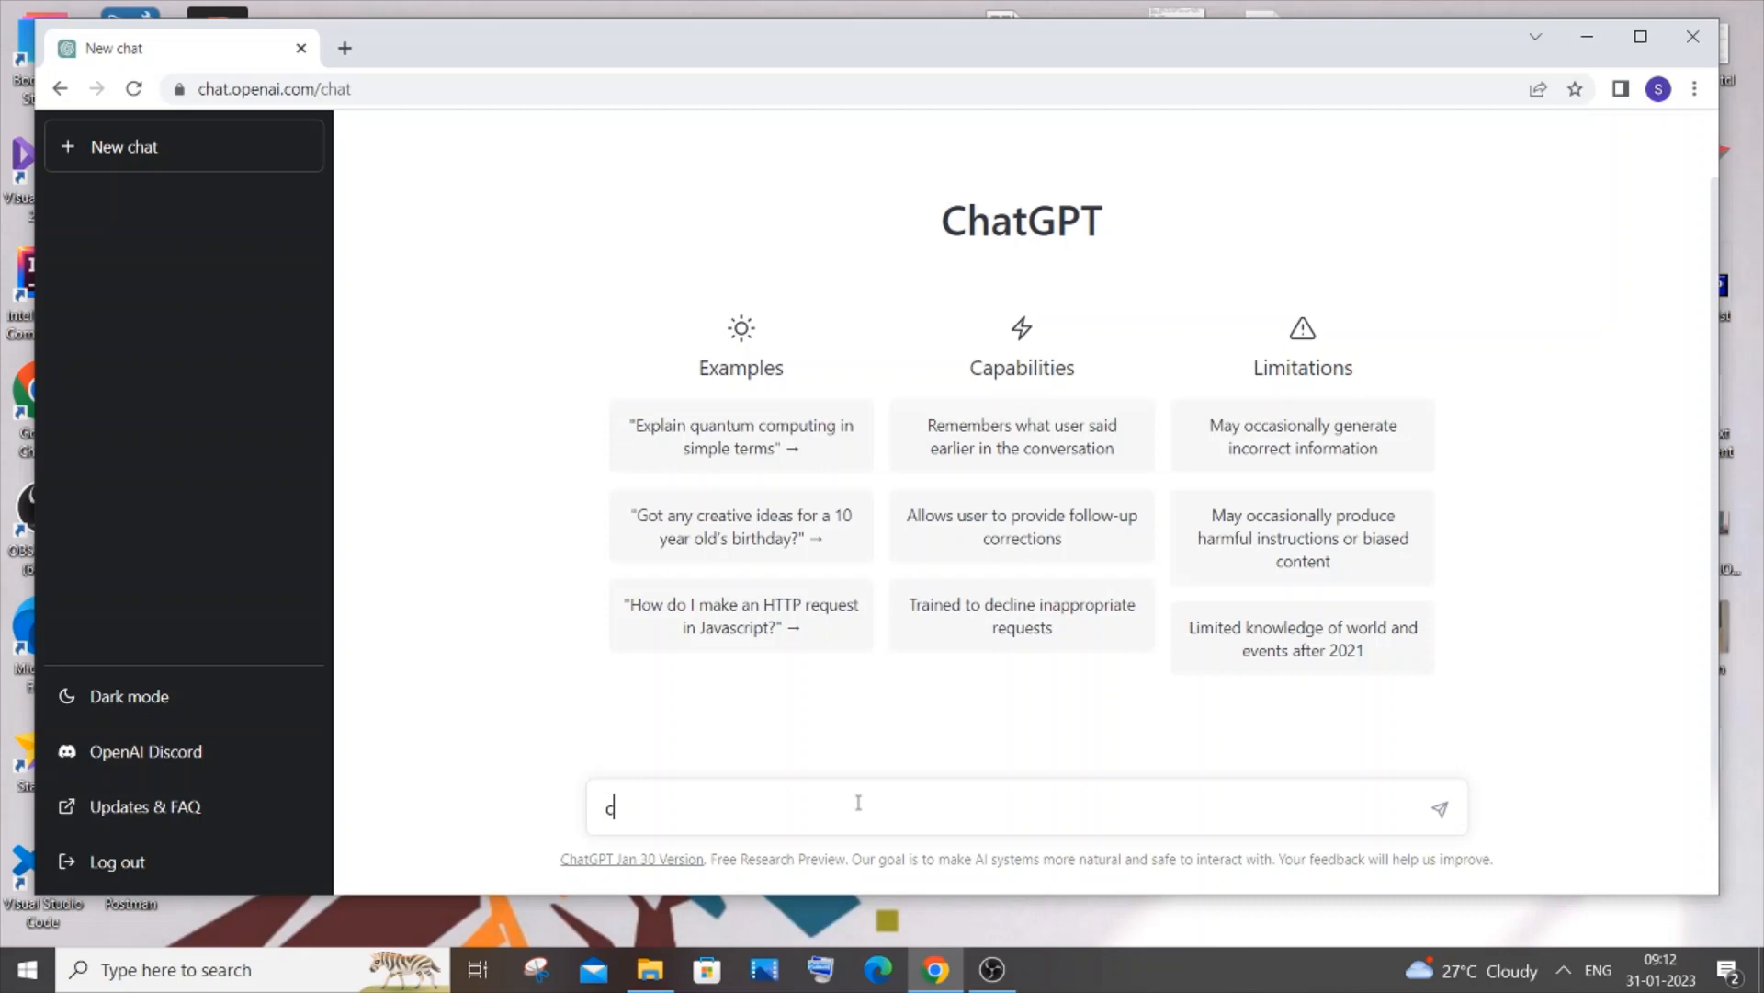
type("reate a")
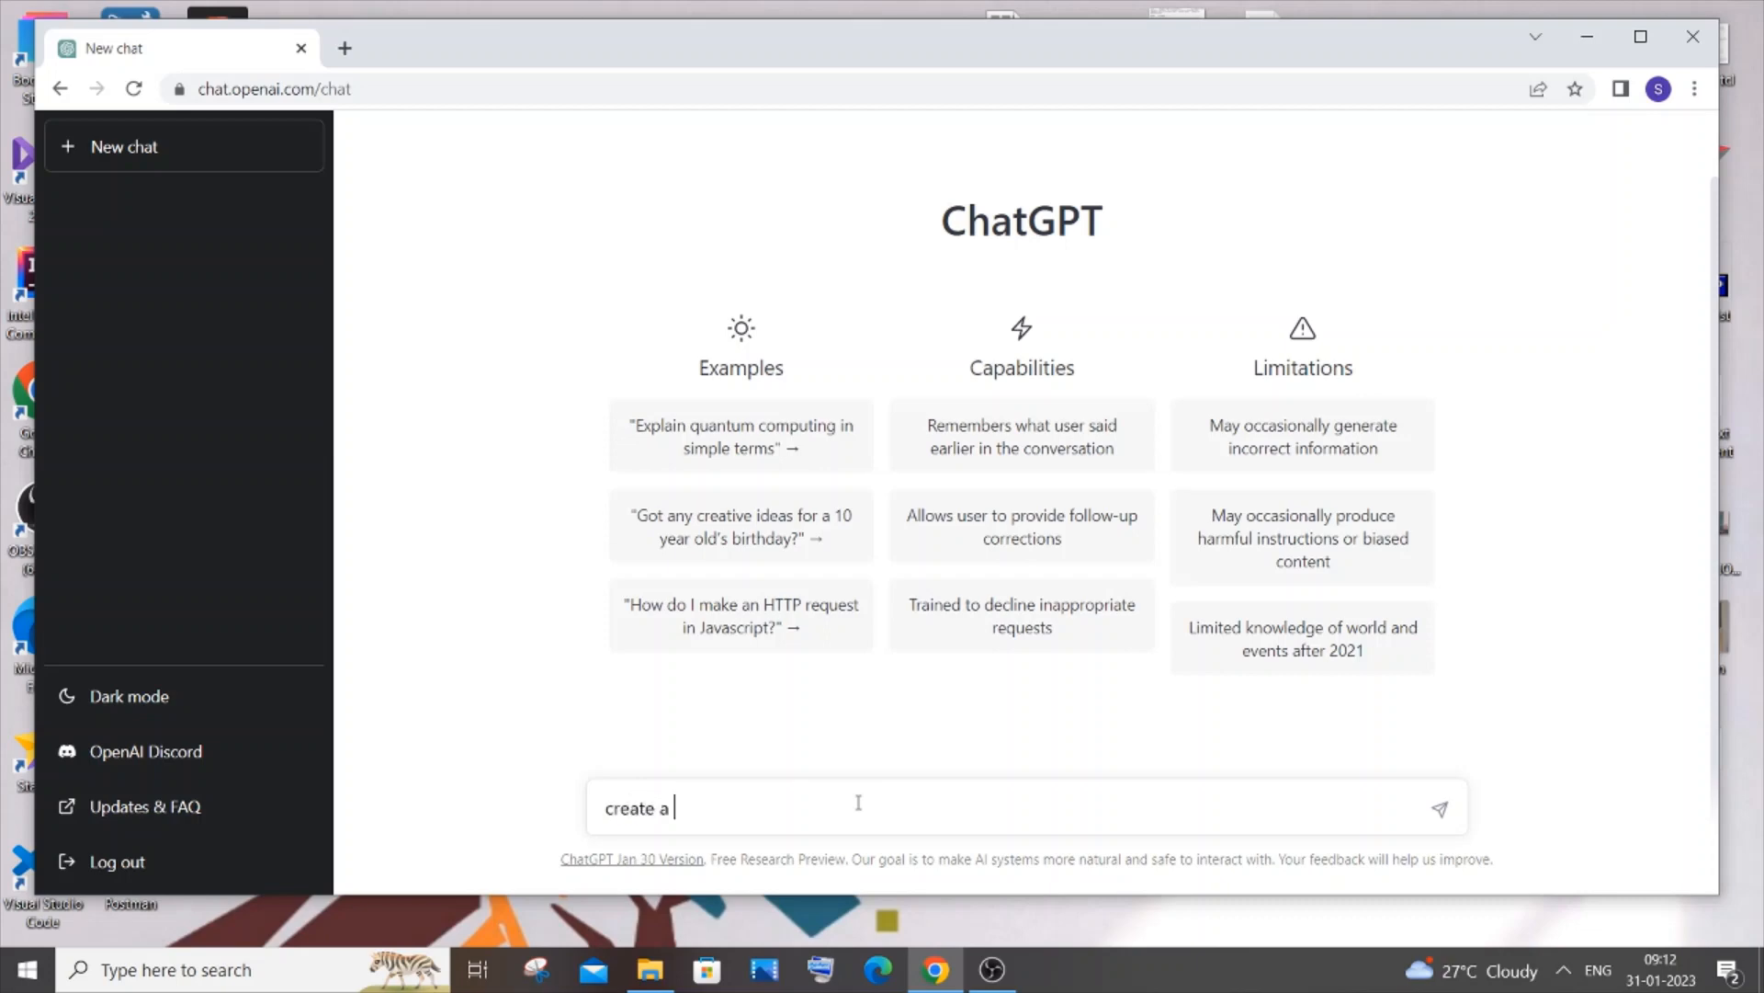
type("stylish")
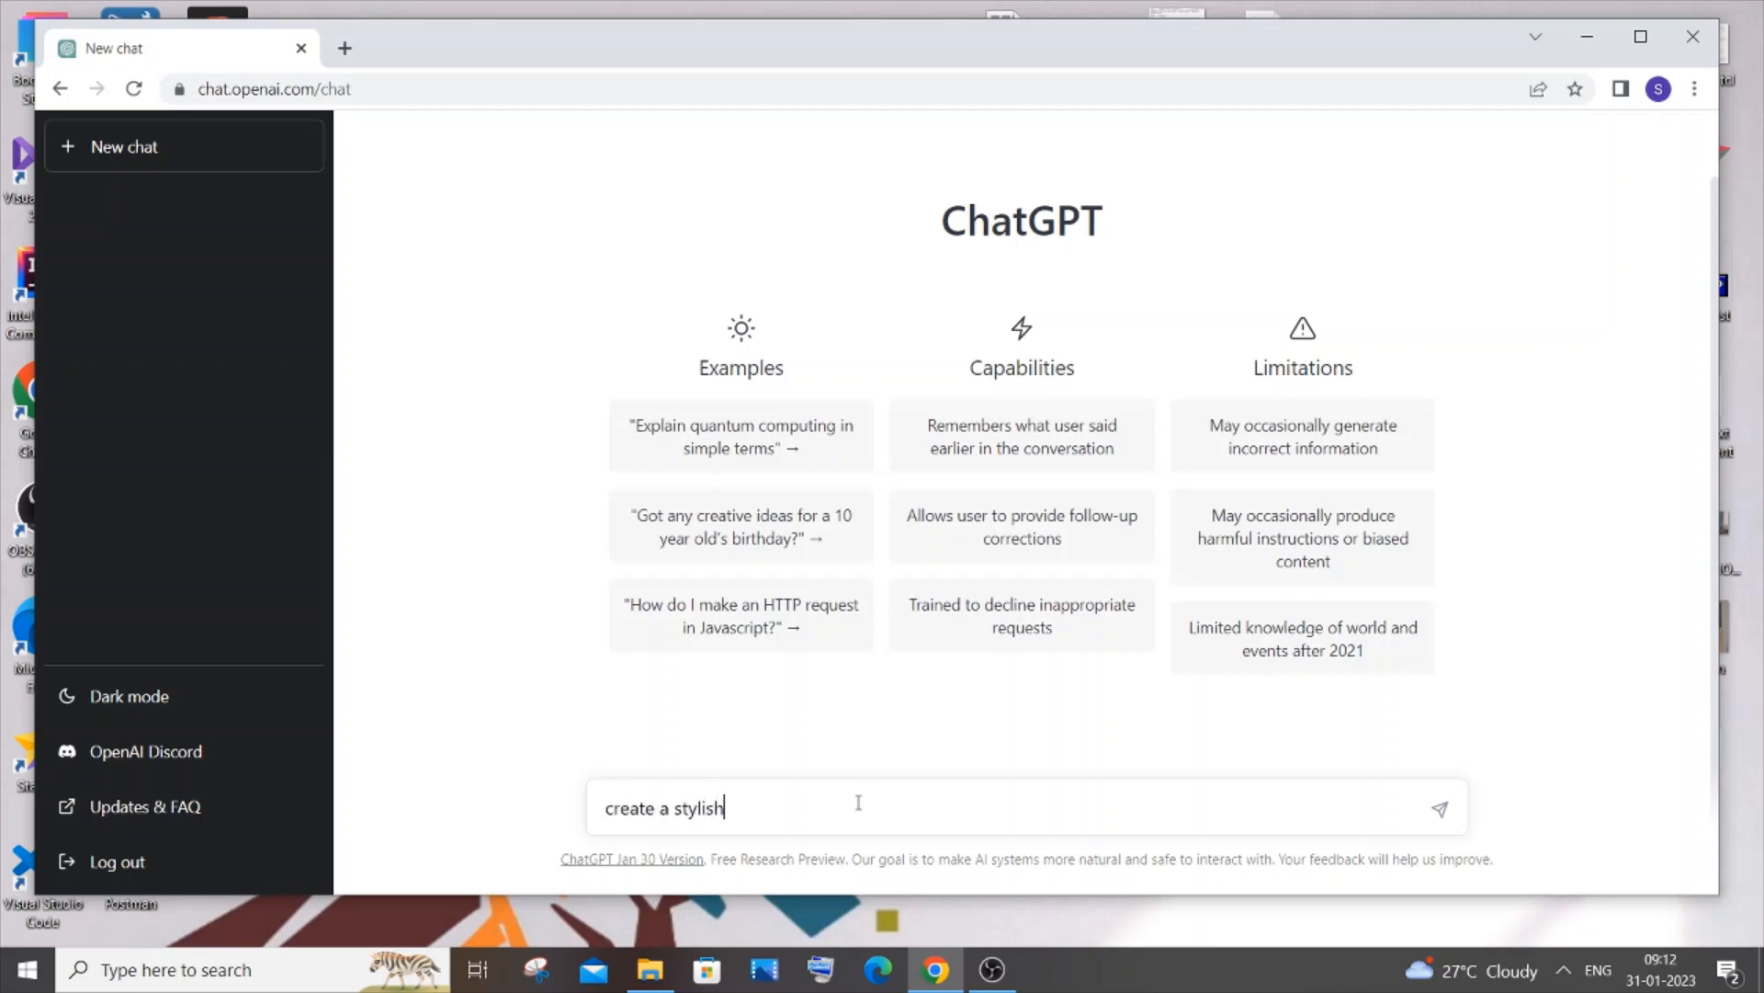
type("html and c")
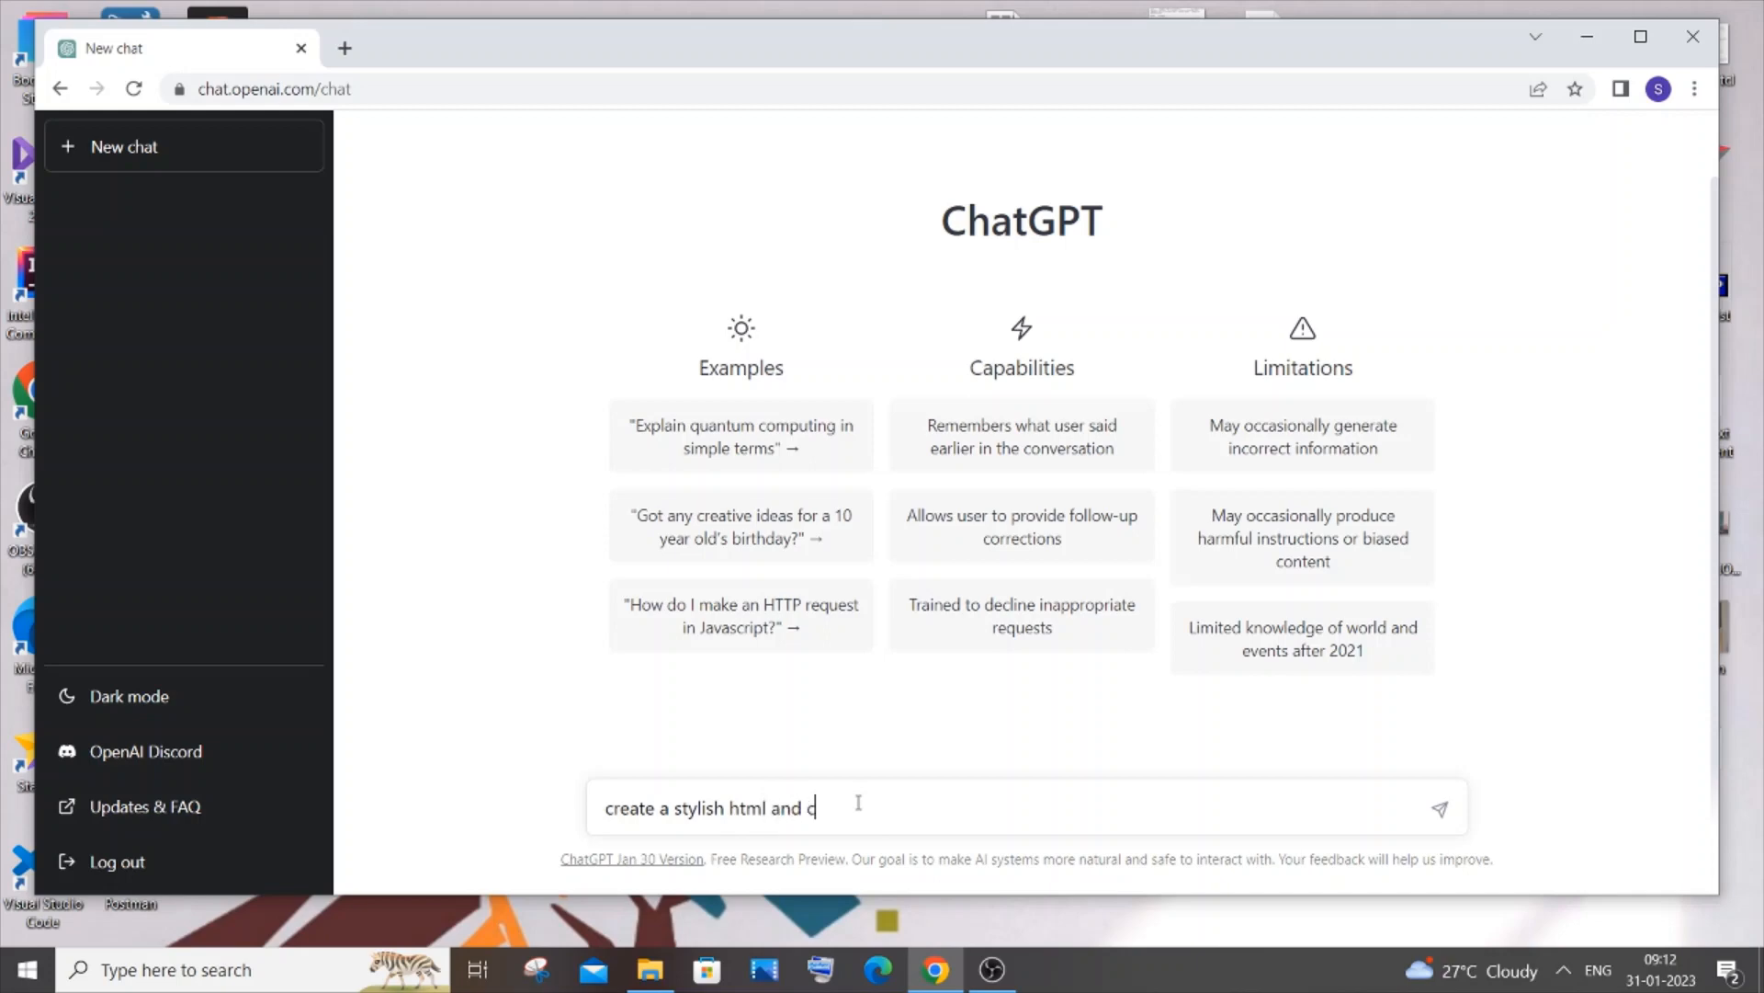
type("ss login page with h")
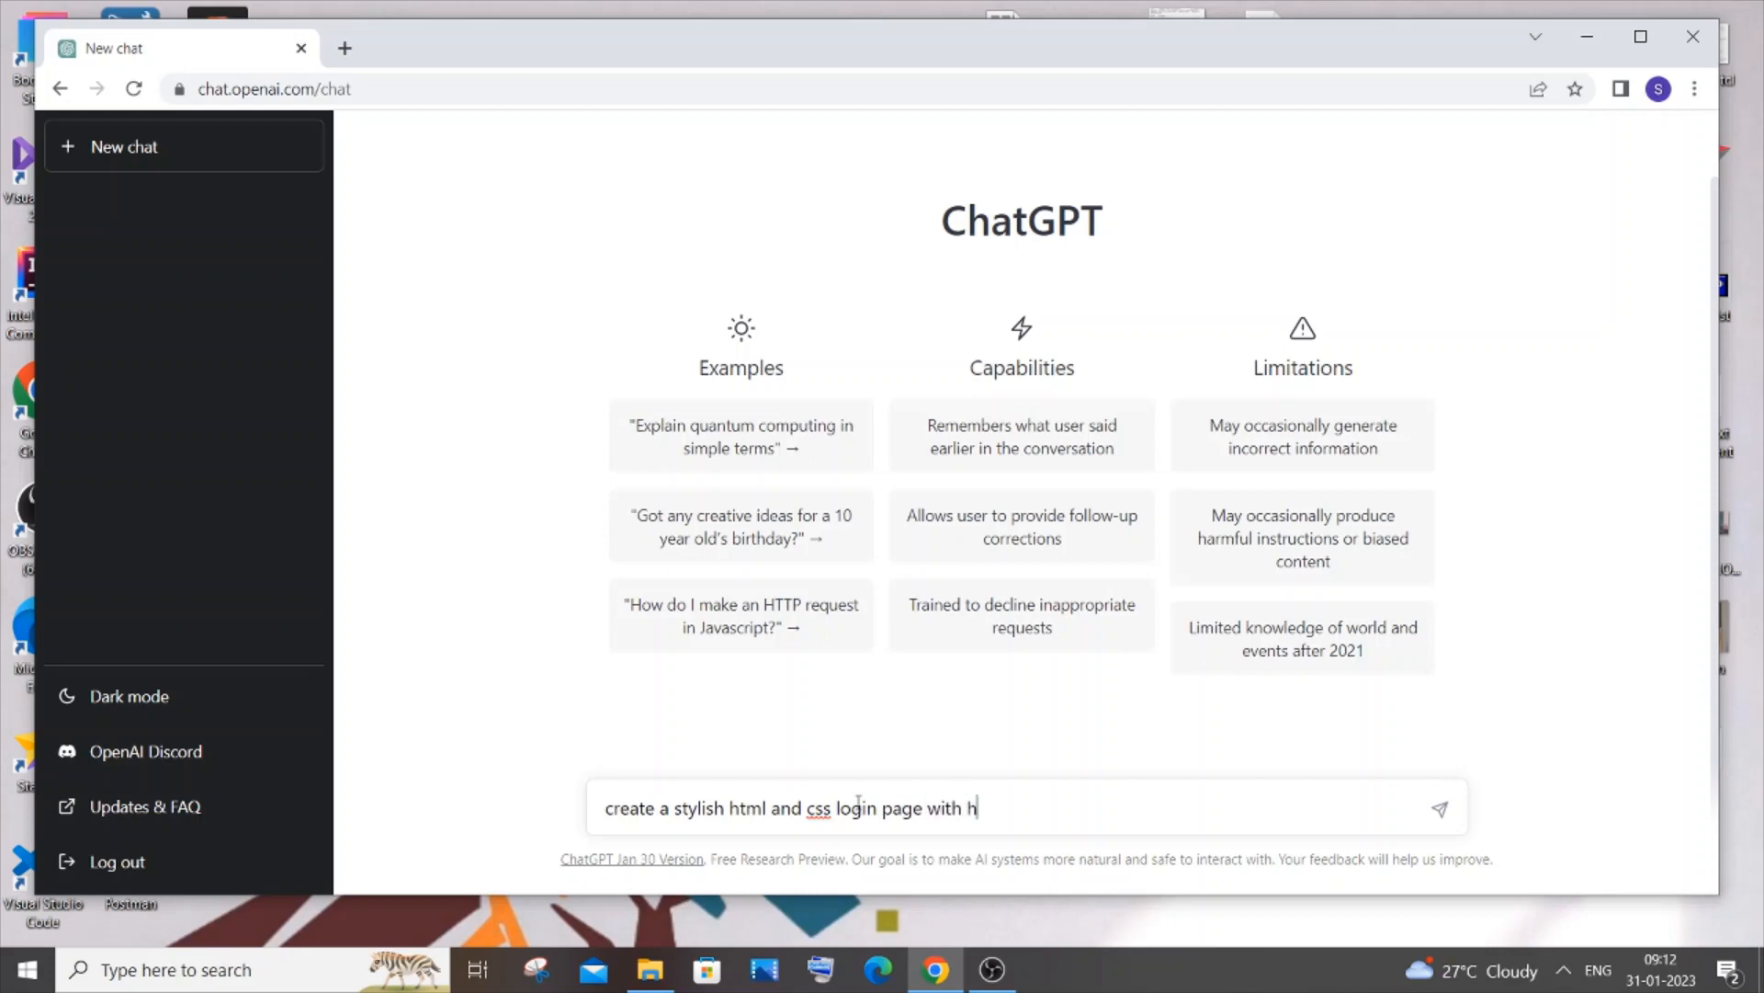
type("over effects")
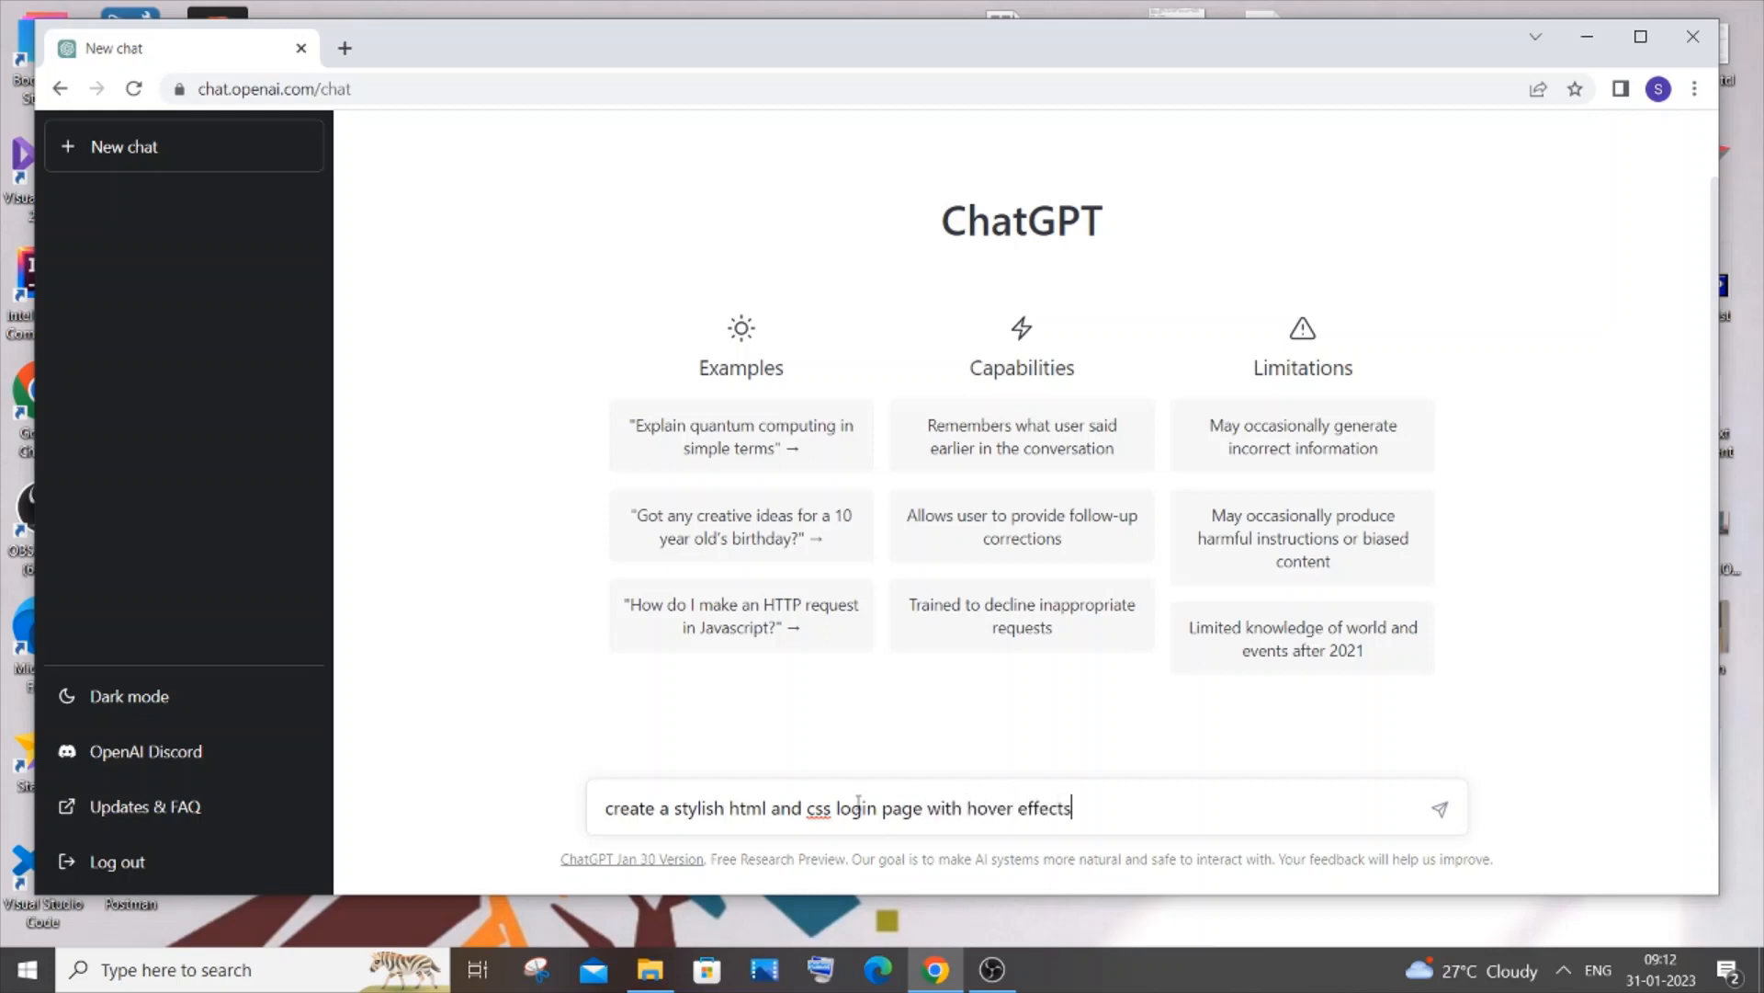
type("for buttons and")
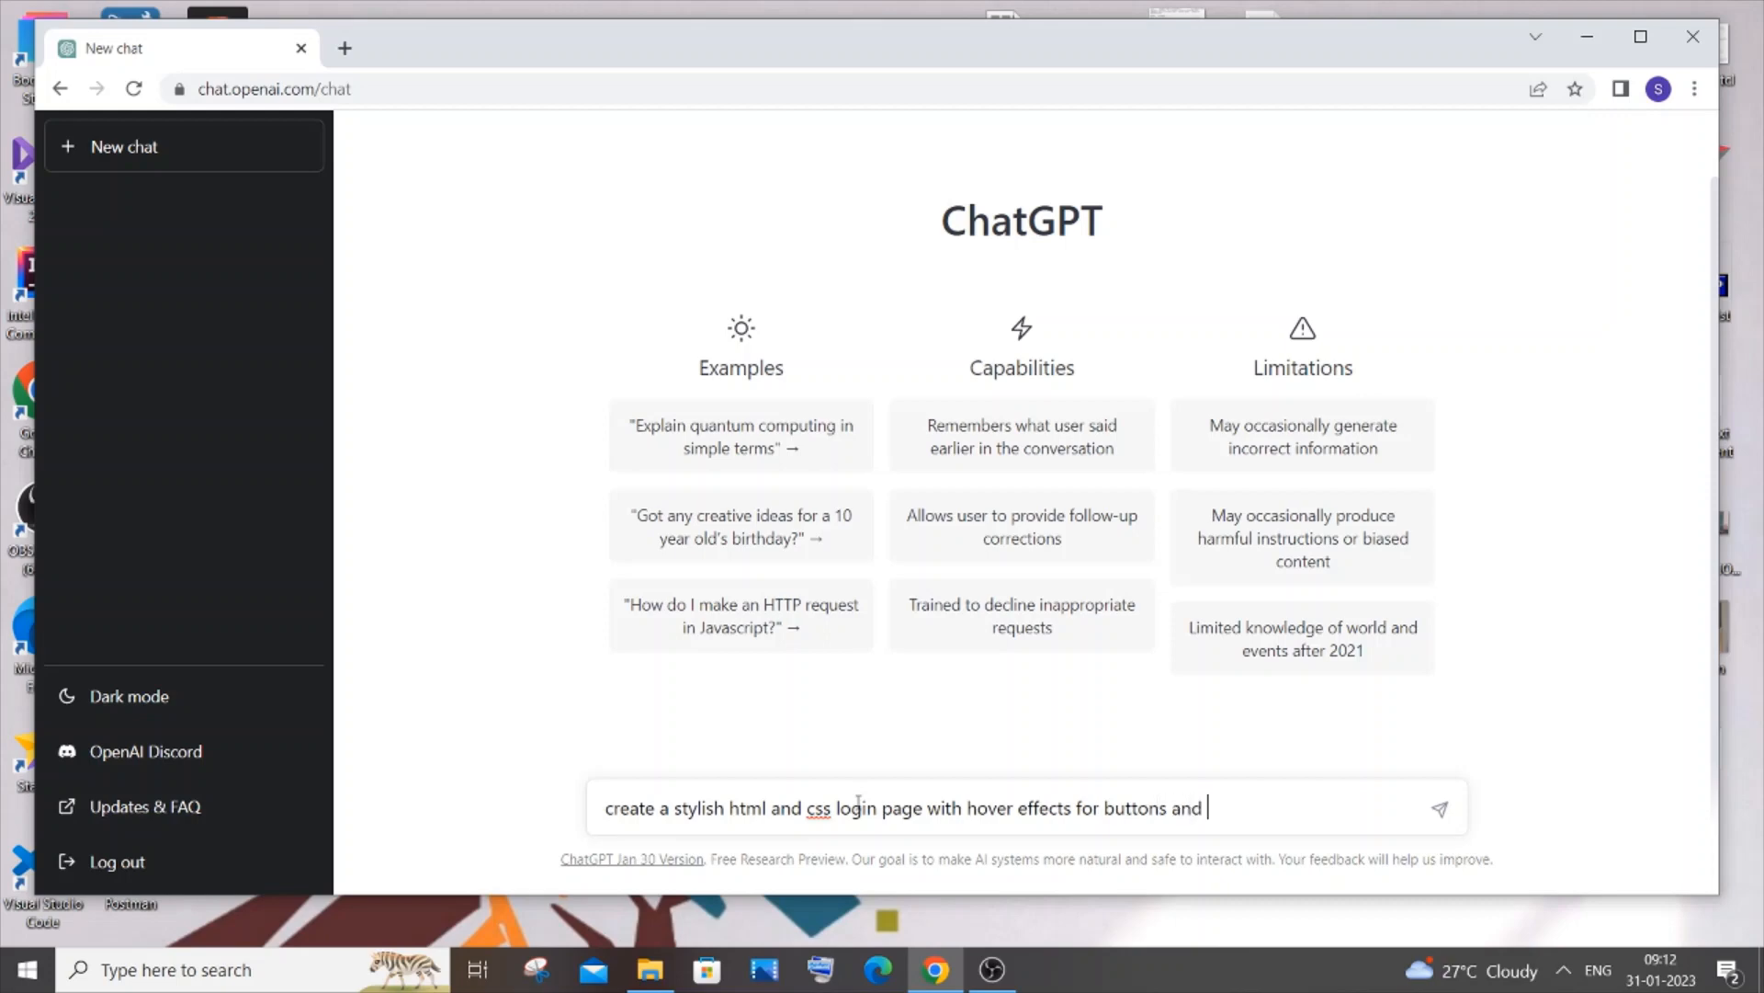
type("glass")
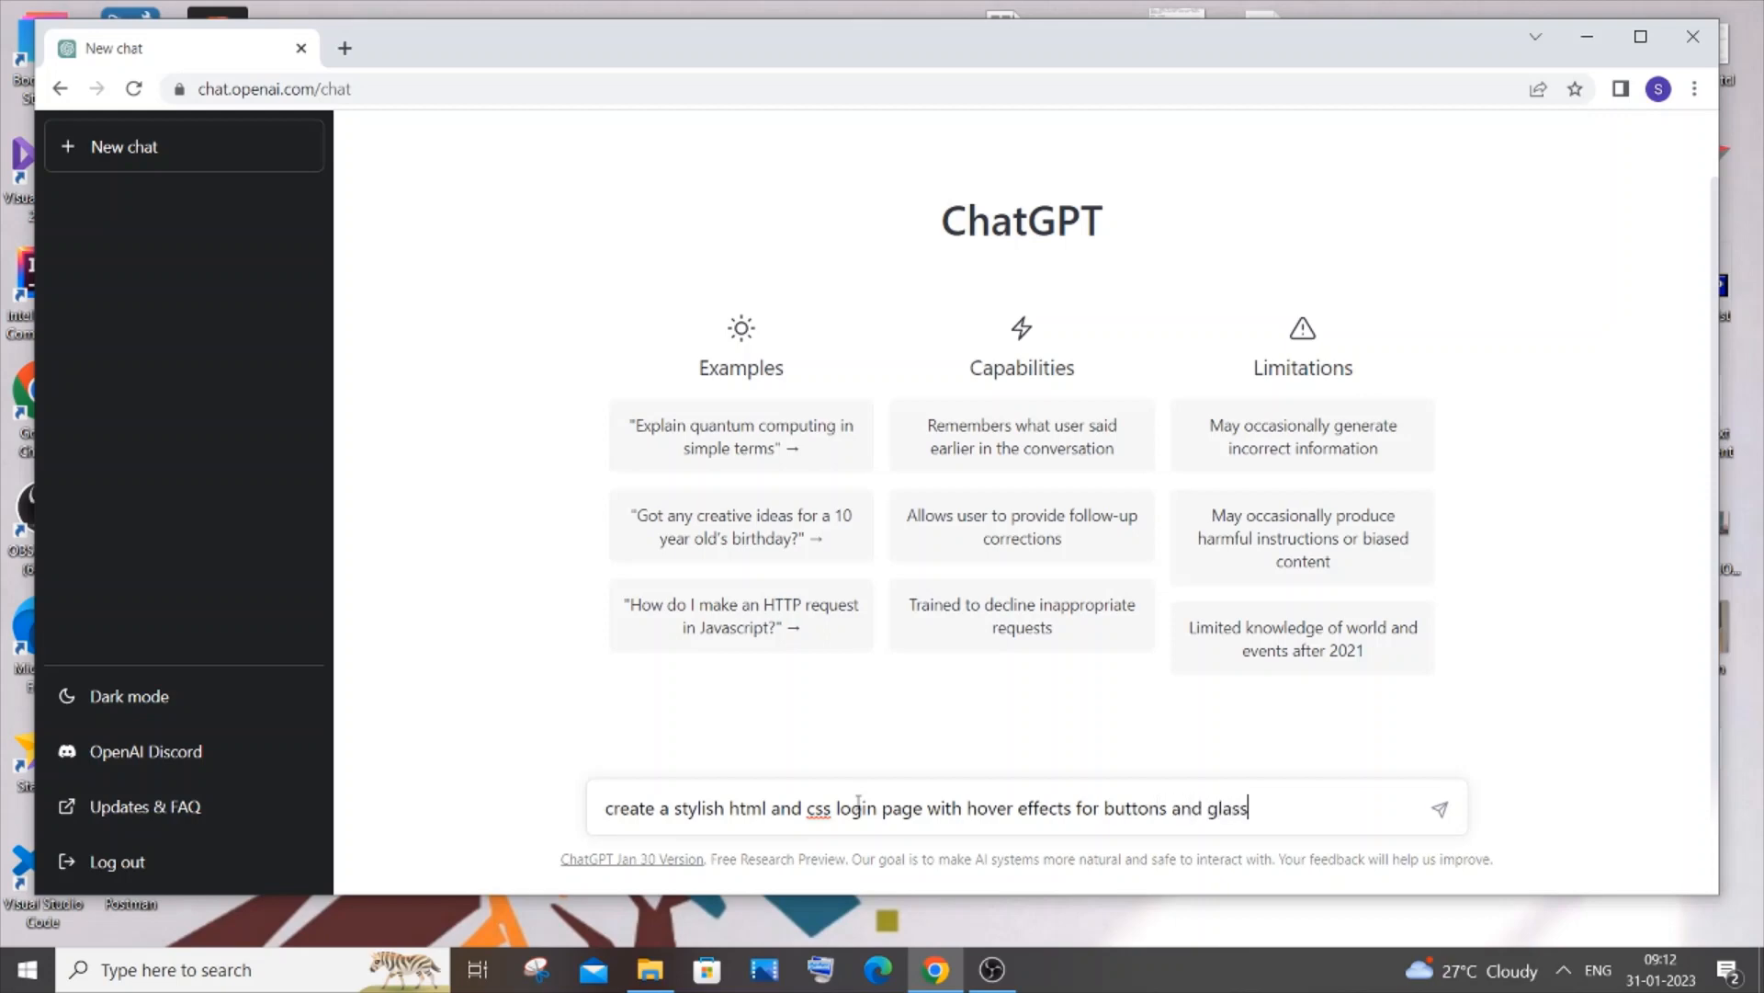
type("effects with")
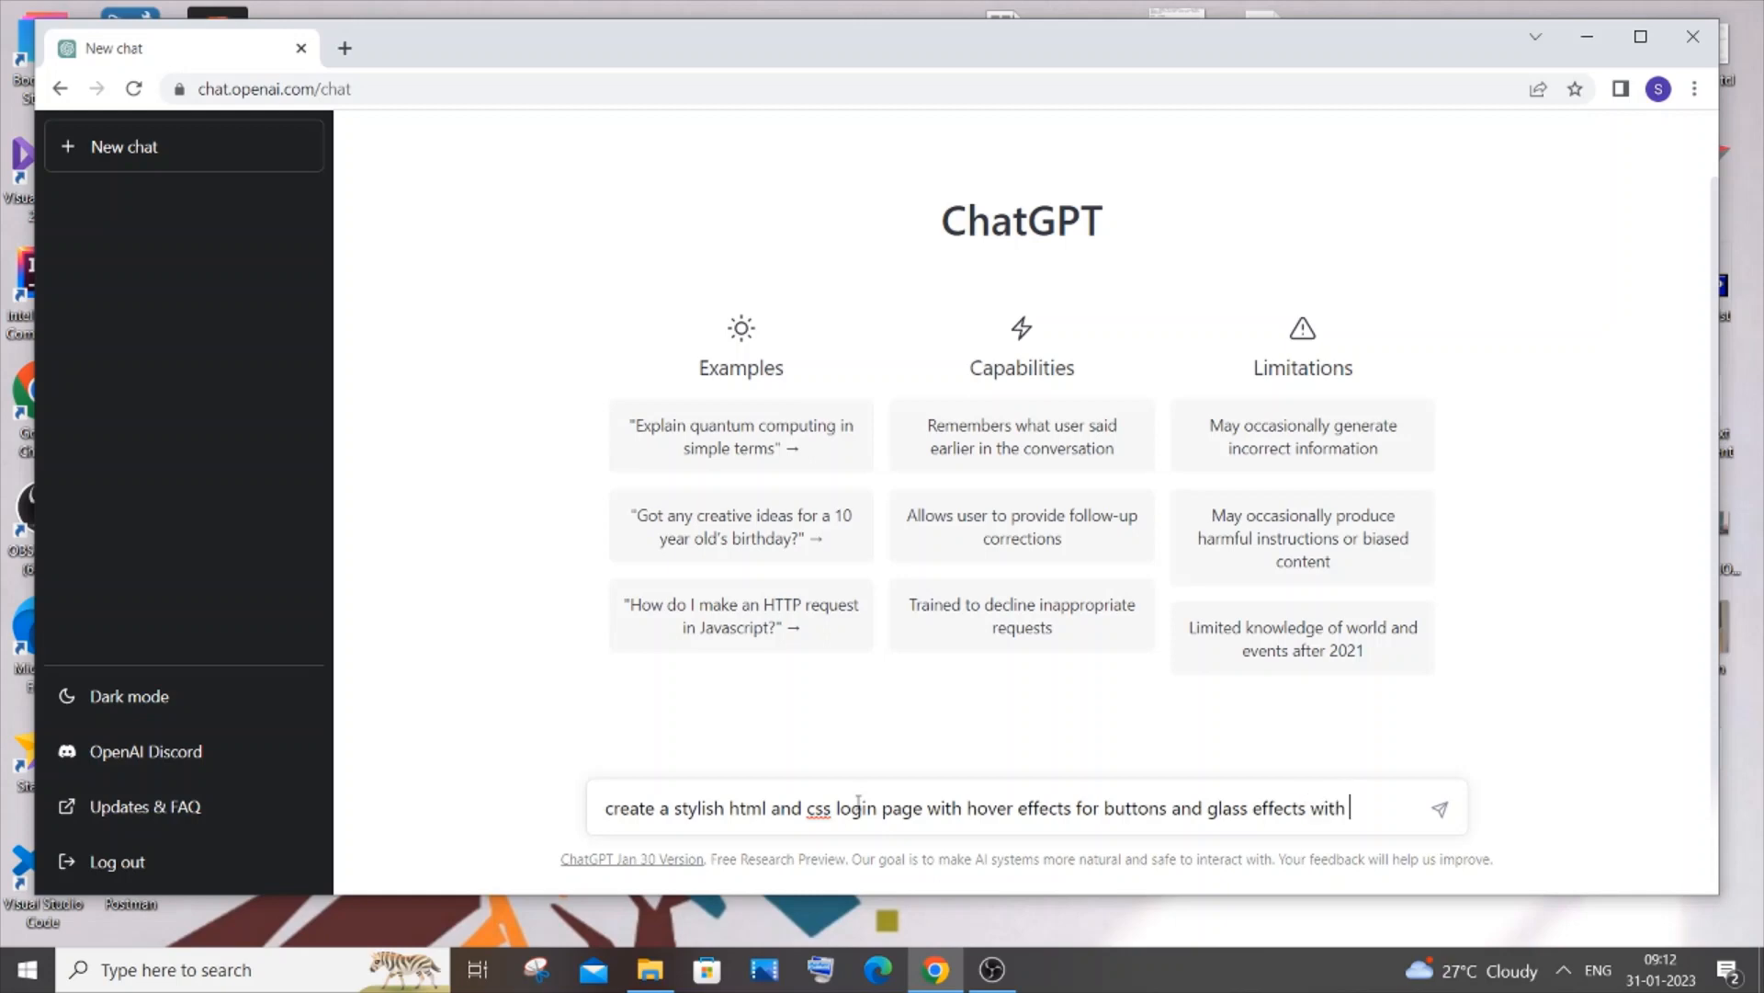
type("consolas")
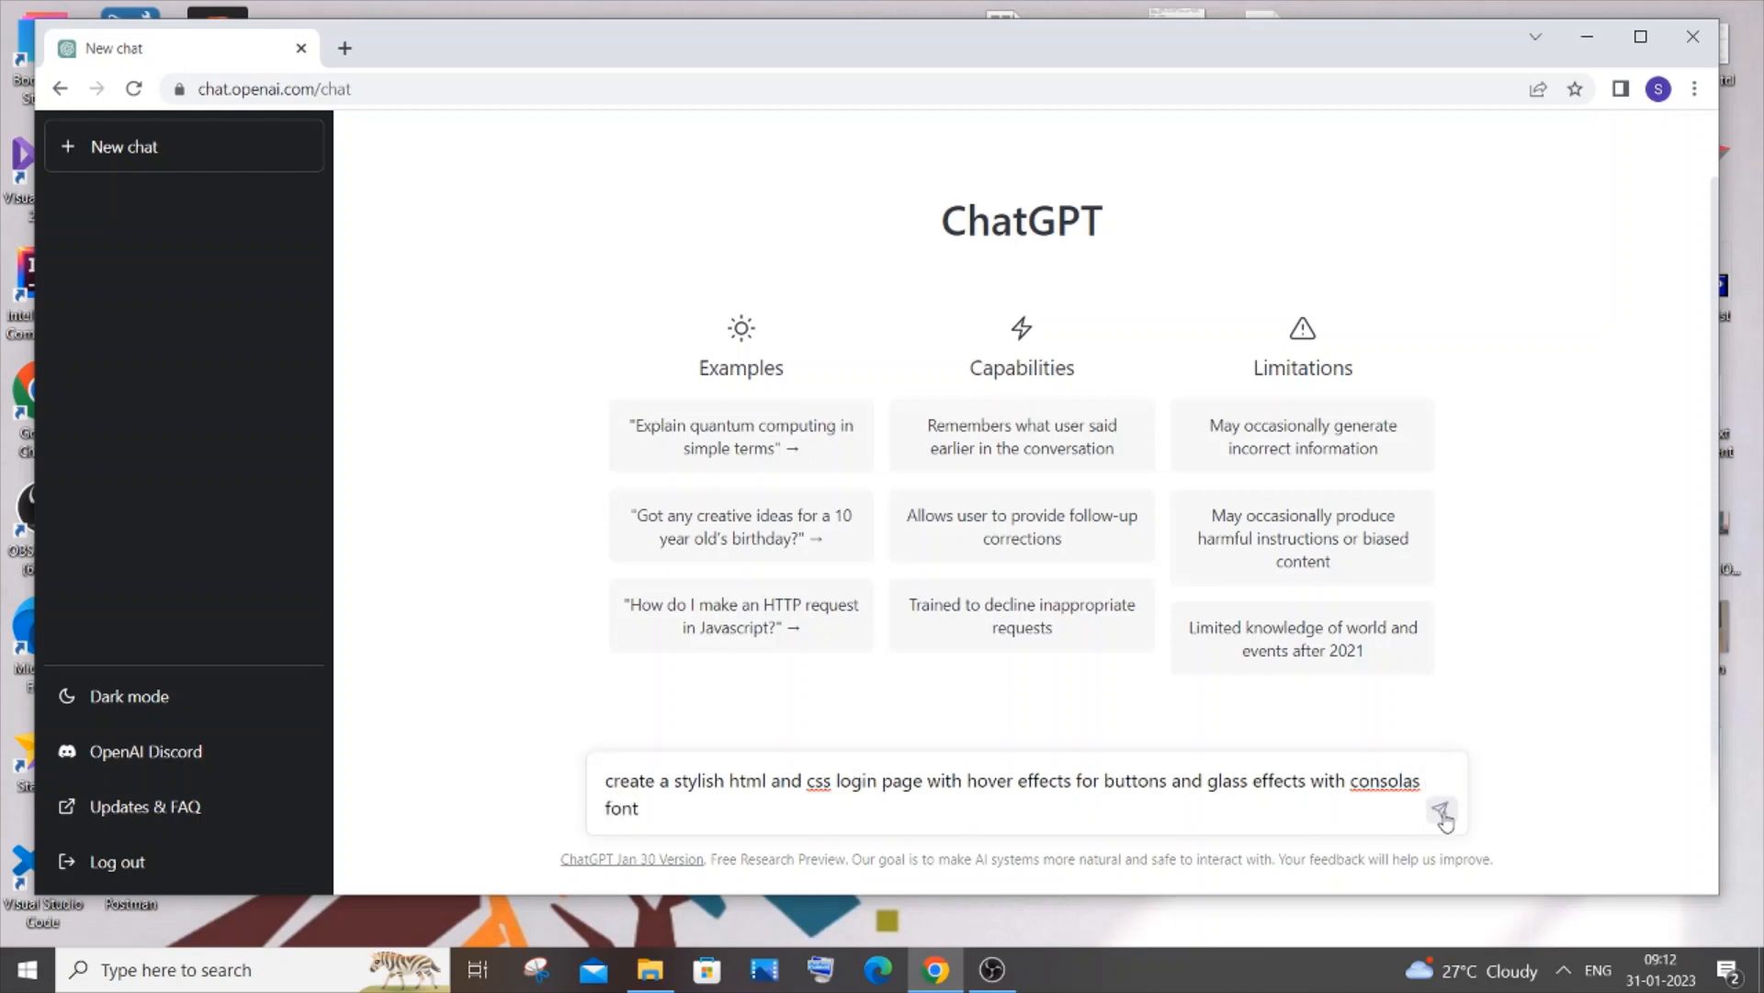
Send the prompt and read through ChatGPT's generated HTML and CSS login-page code
left_click(1444, 810)
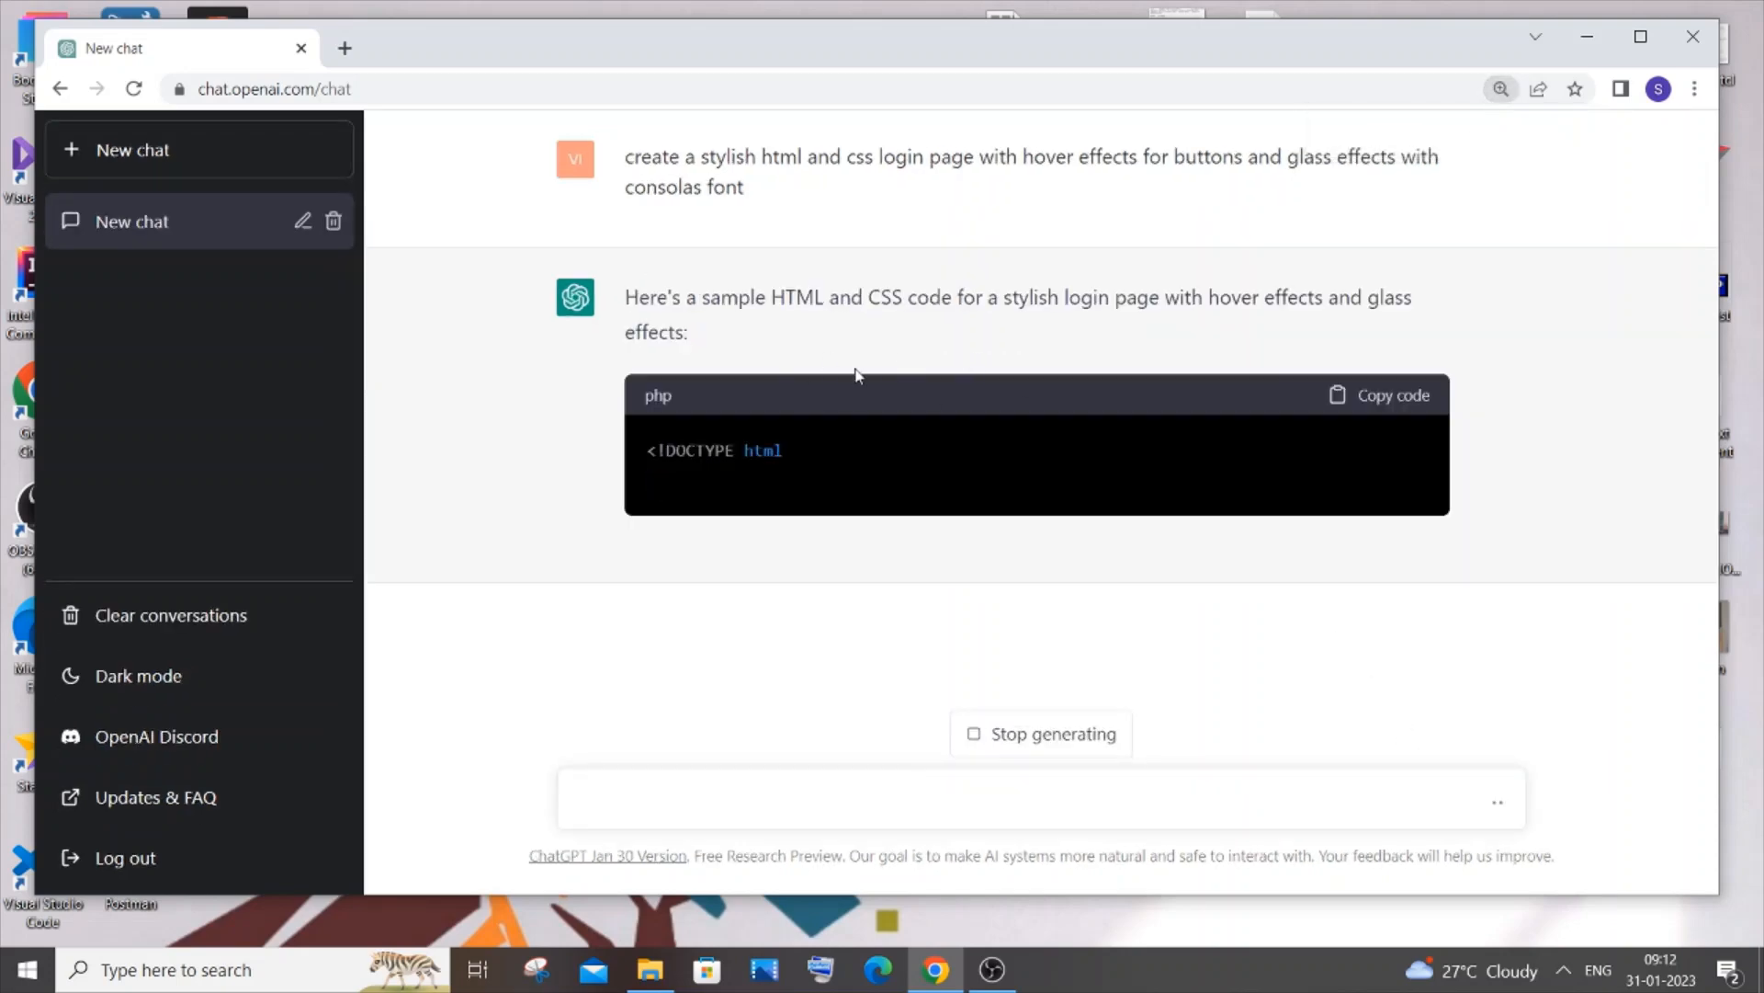
scroll("down", 3)
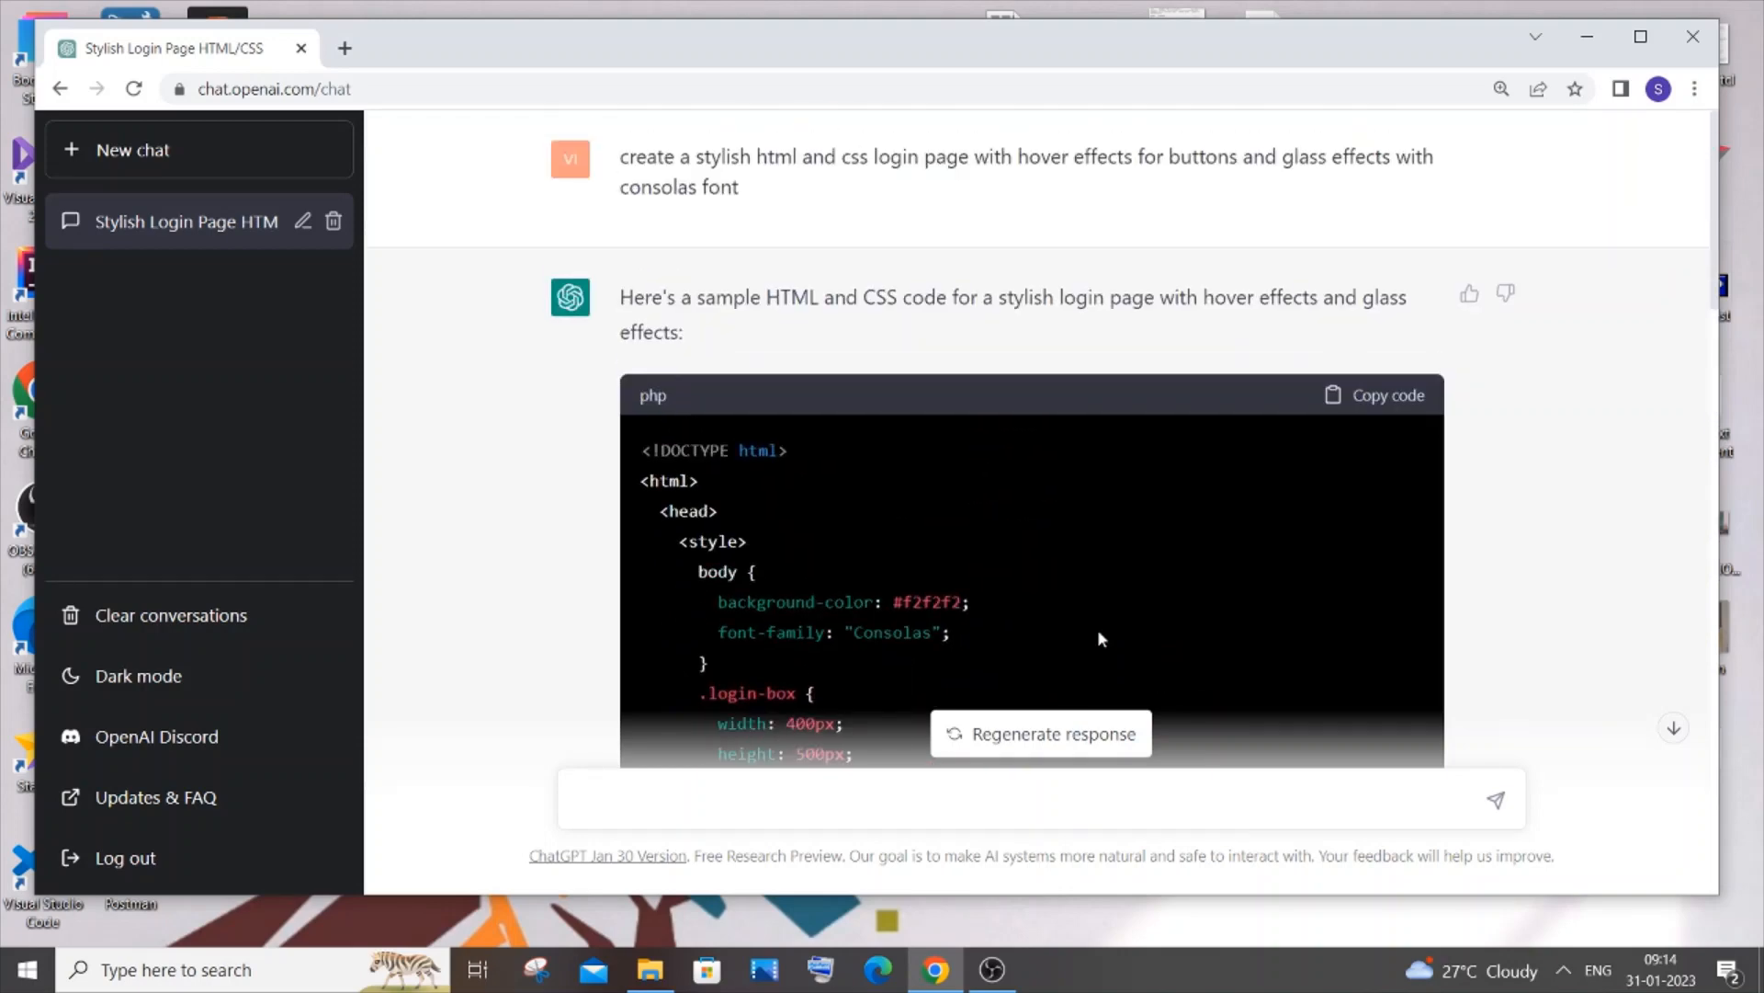
scroll("down", 3)
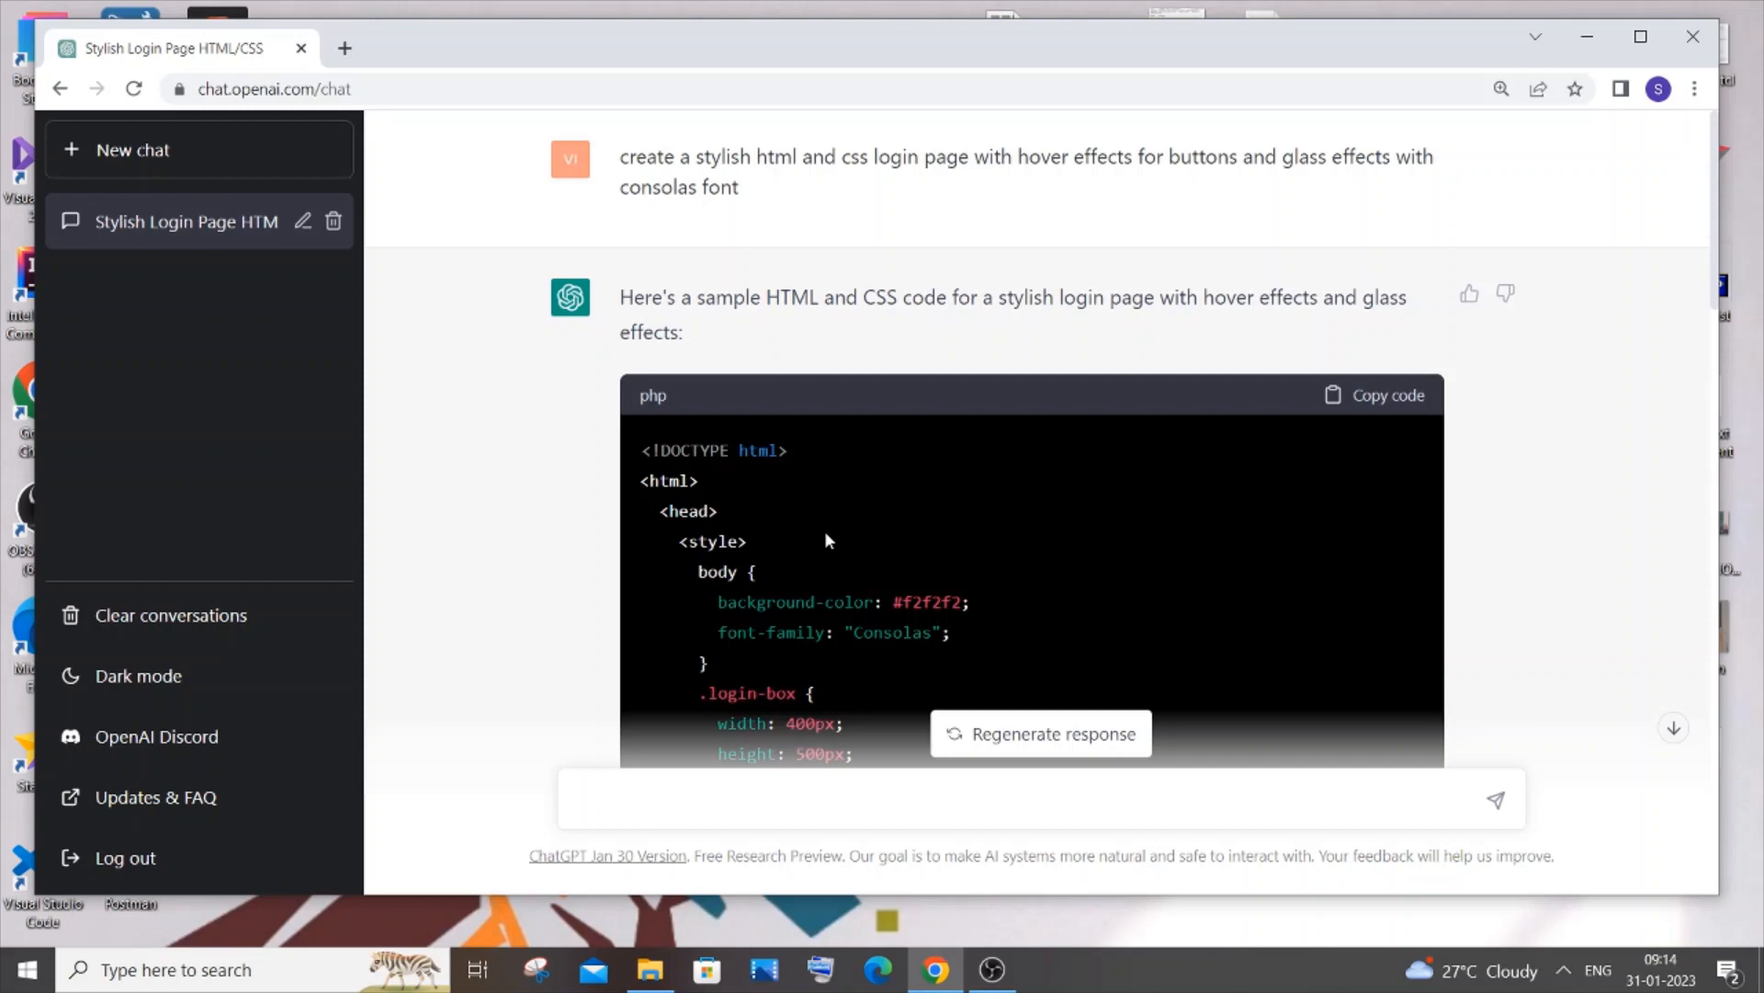
scroll("down", 3)
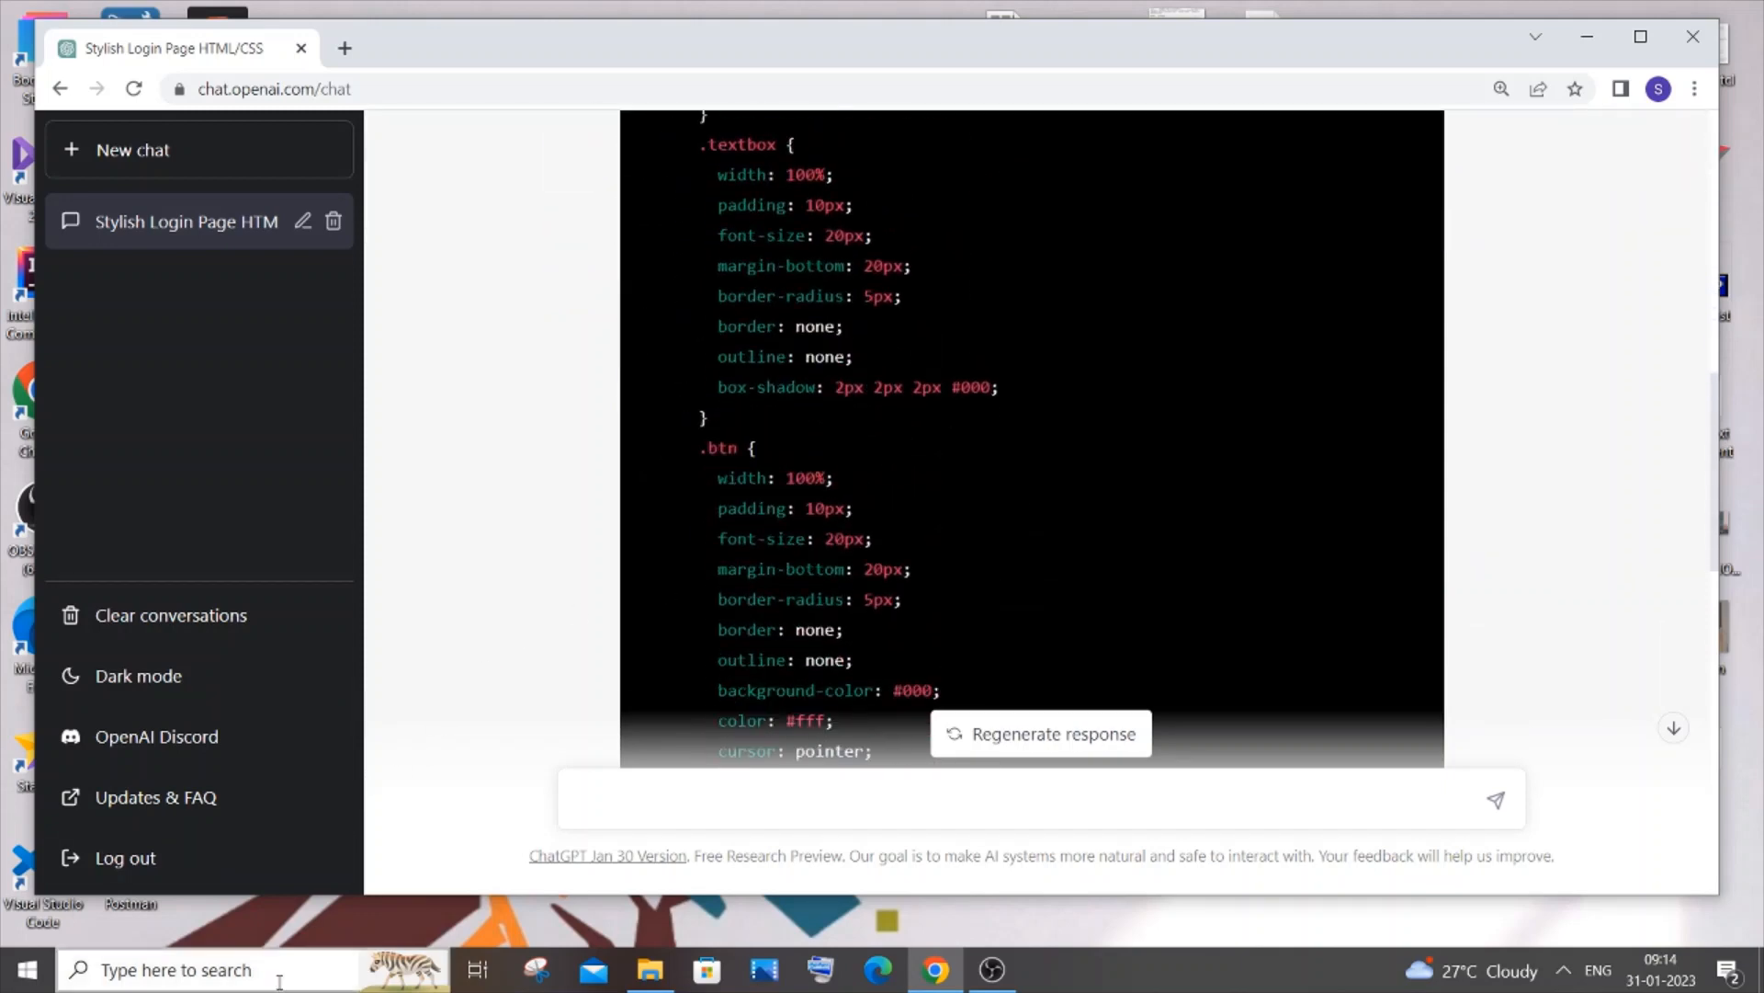
Launch Visual Studio Code, open the 'login page' folder on D: and create a new HTML file
type("visu")
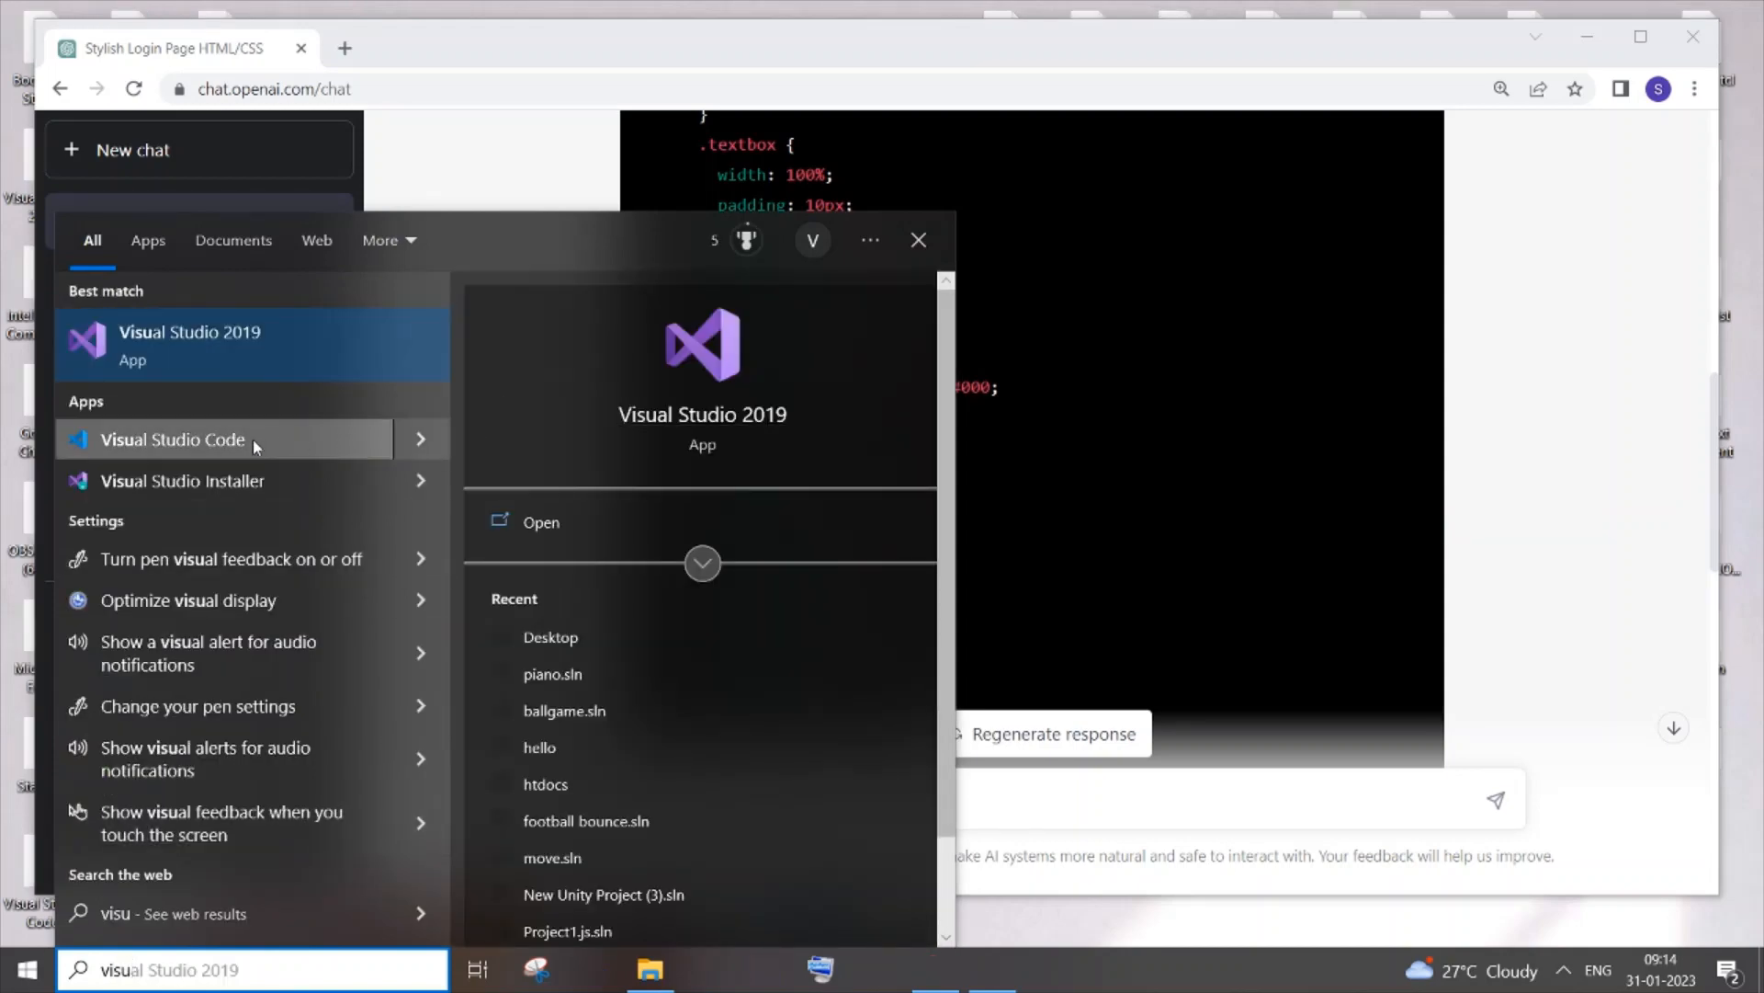
left_click(171, 439)
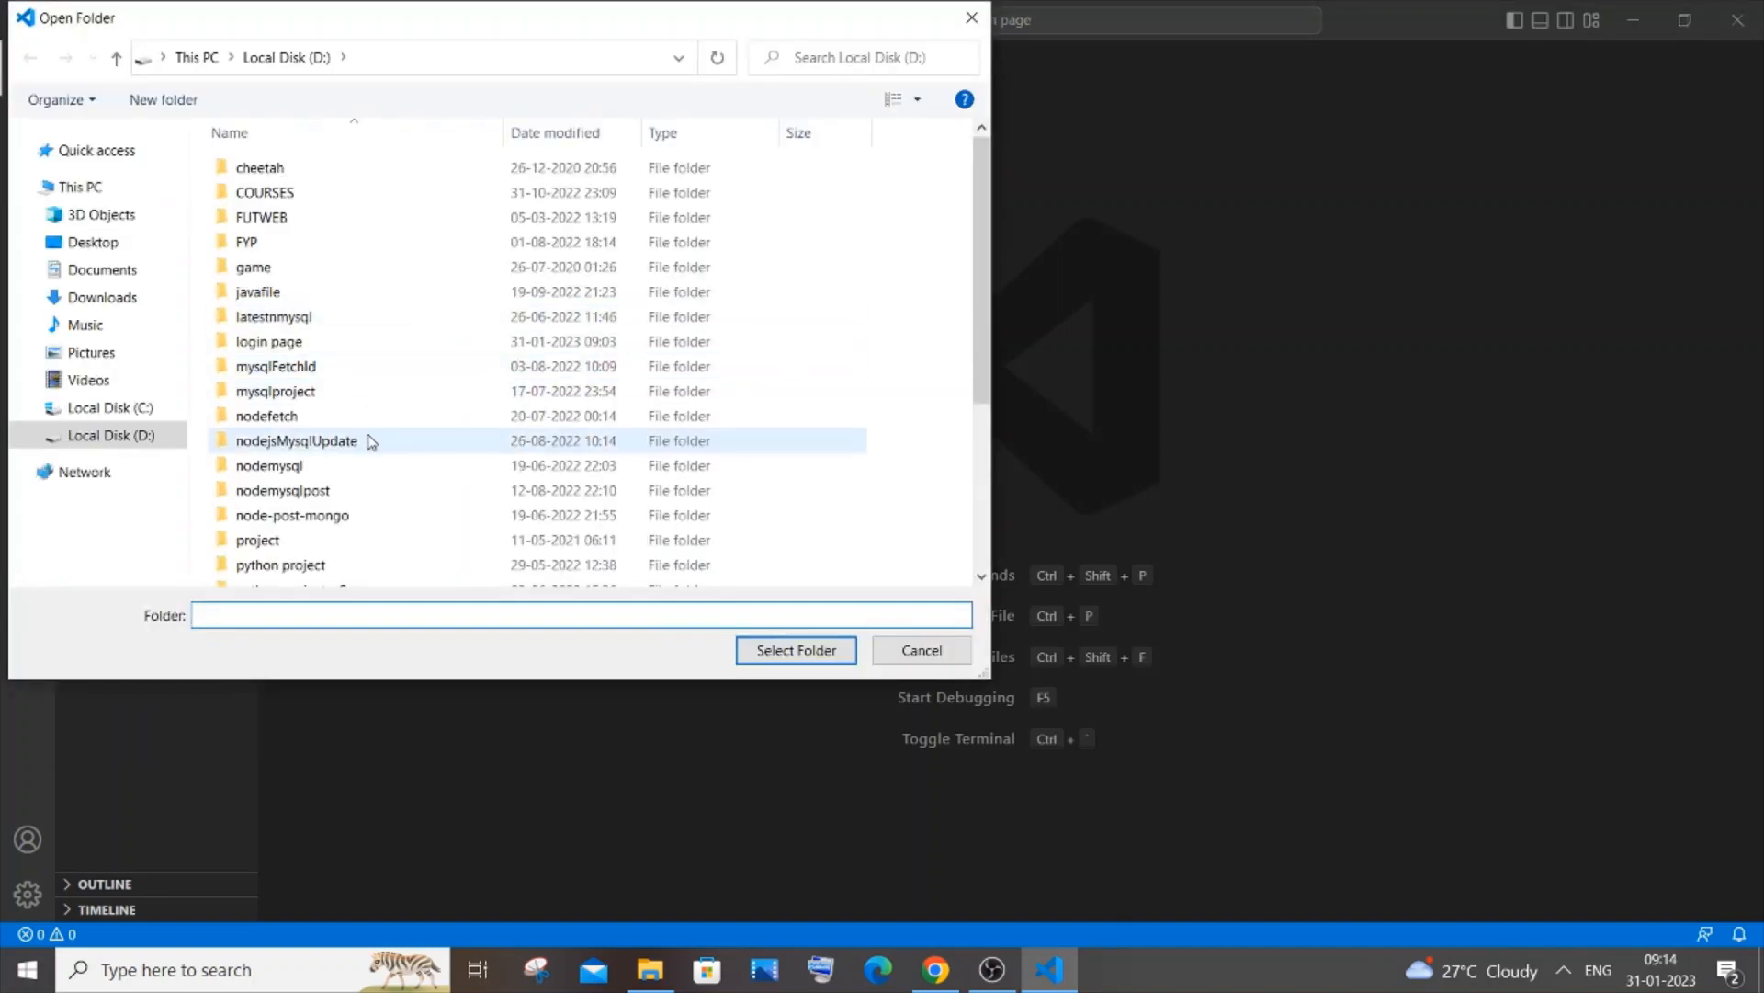
left_click(267, 341)
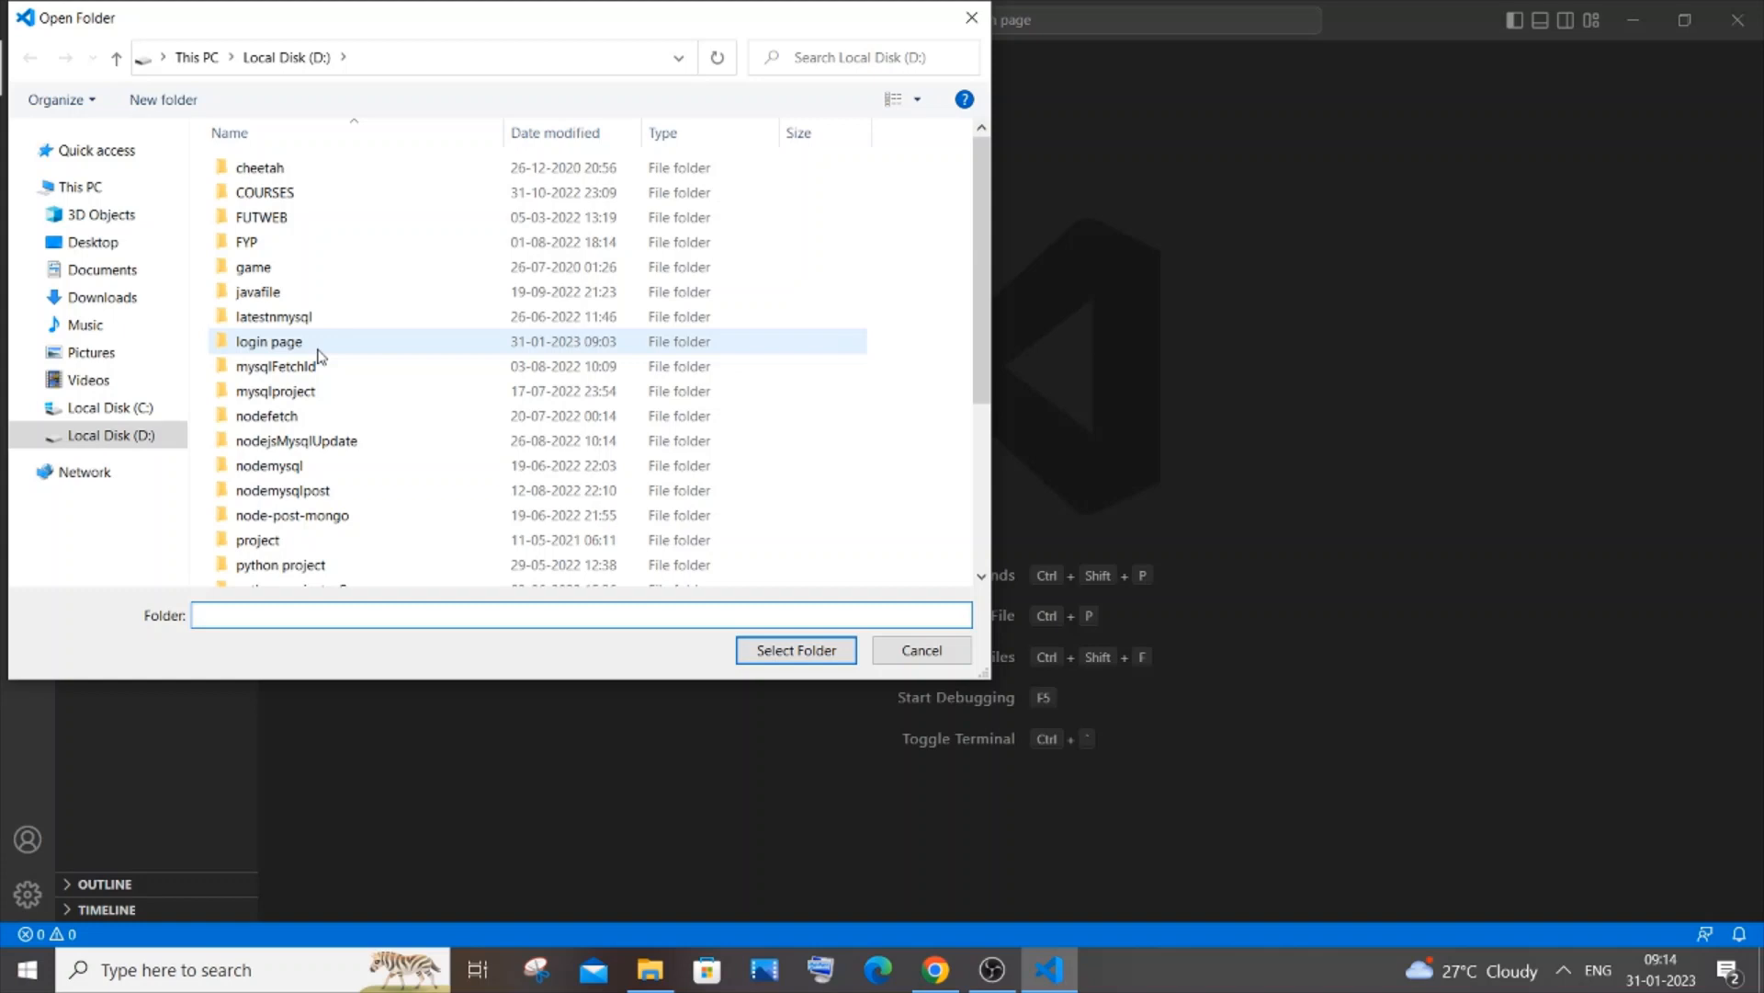
left_click(795, 650)
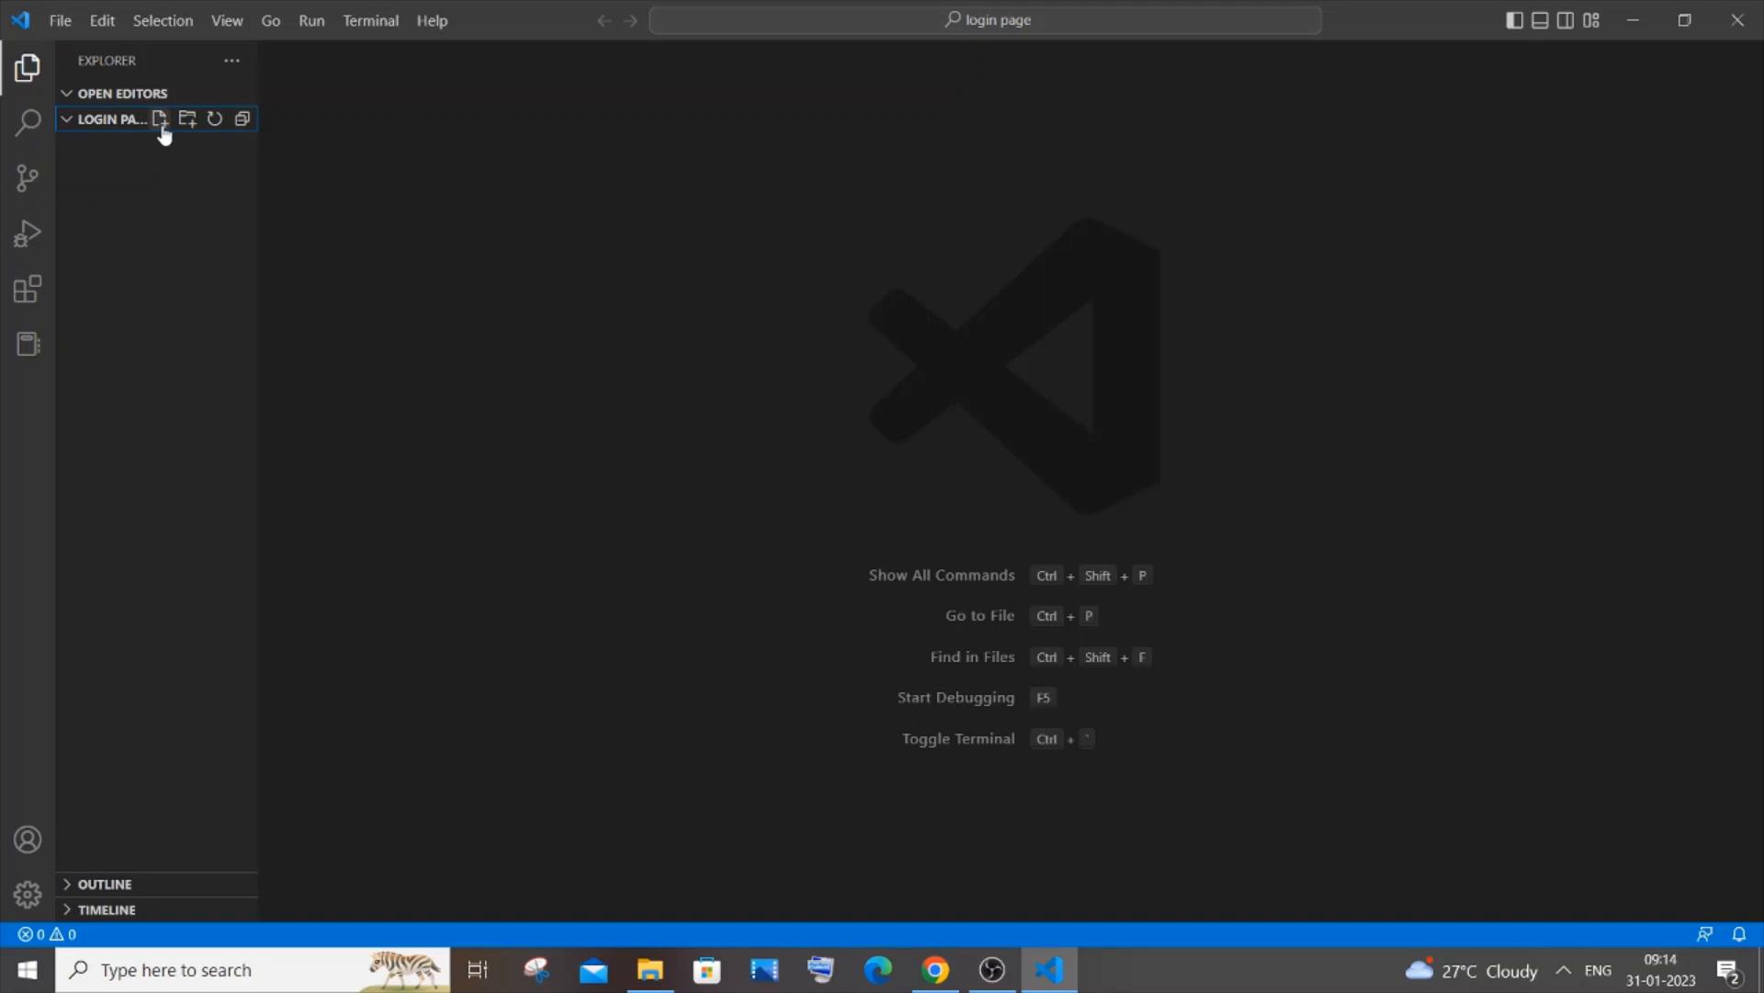
left_click(160, 119)
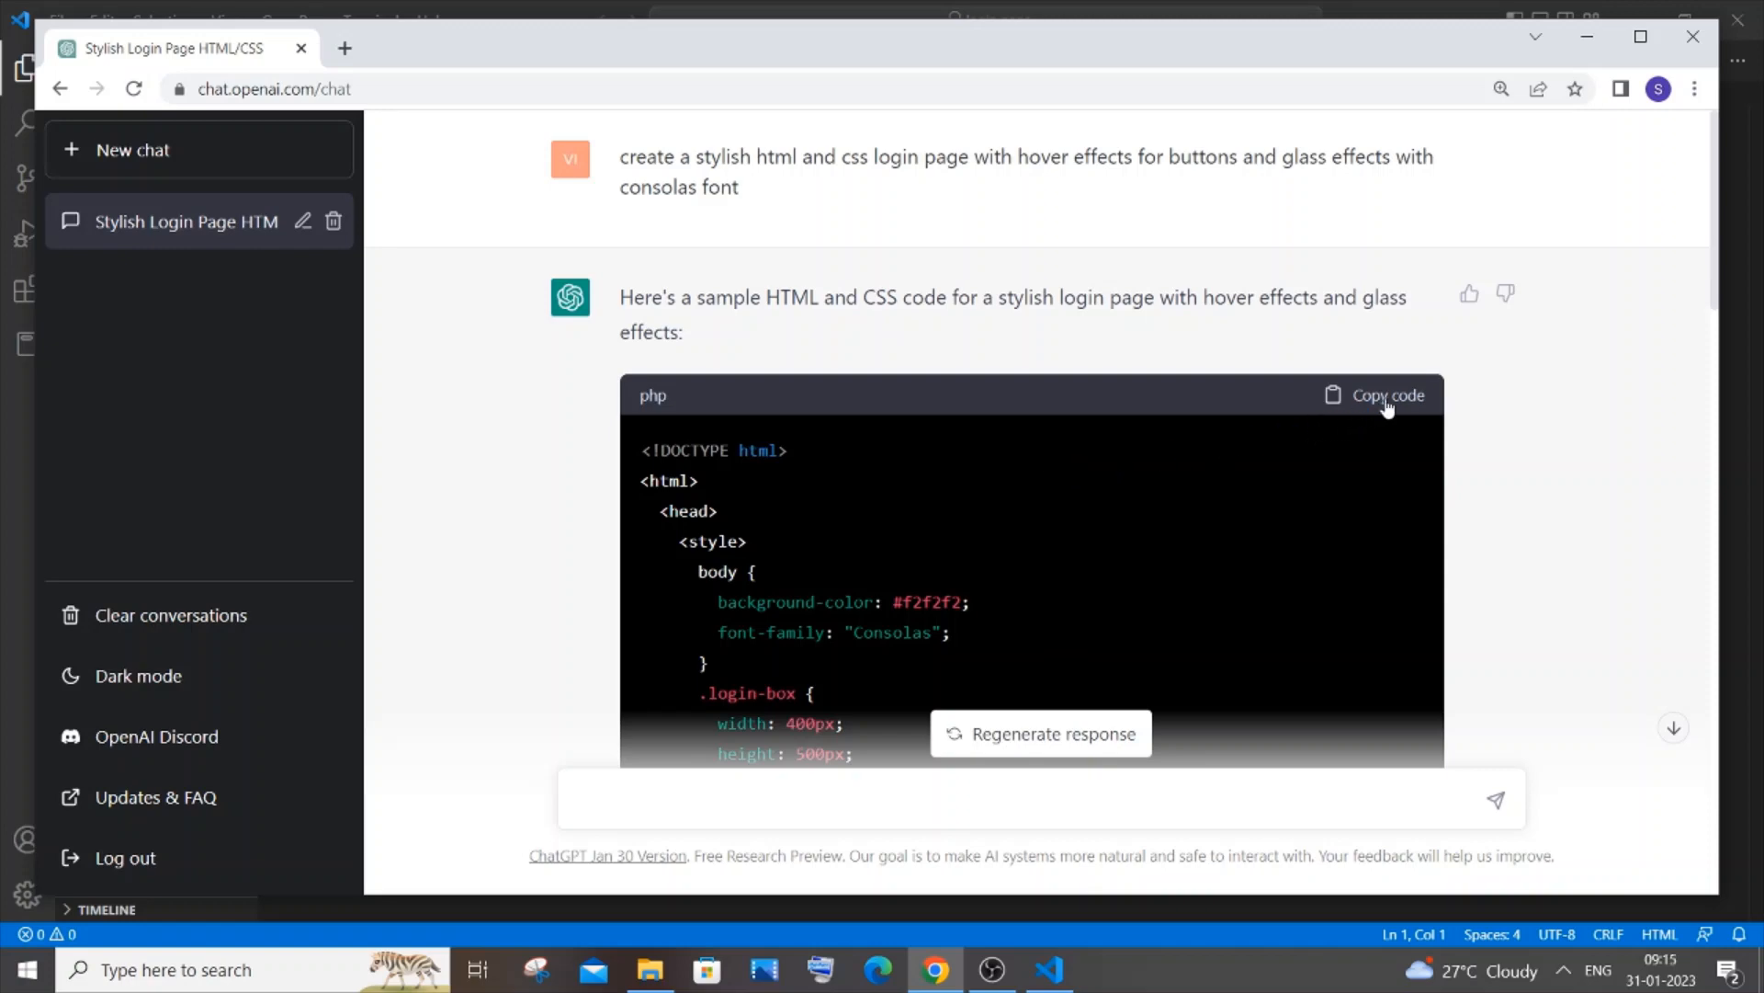
Copy ChatGPT's generated login-page code to the clipboard
left_click(1048, 968)
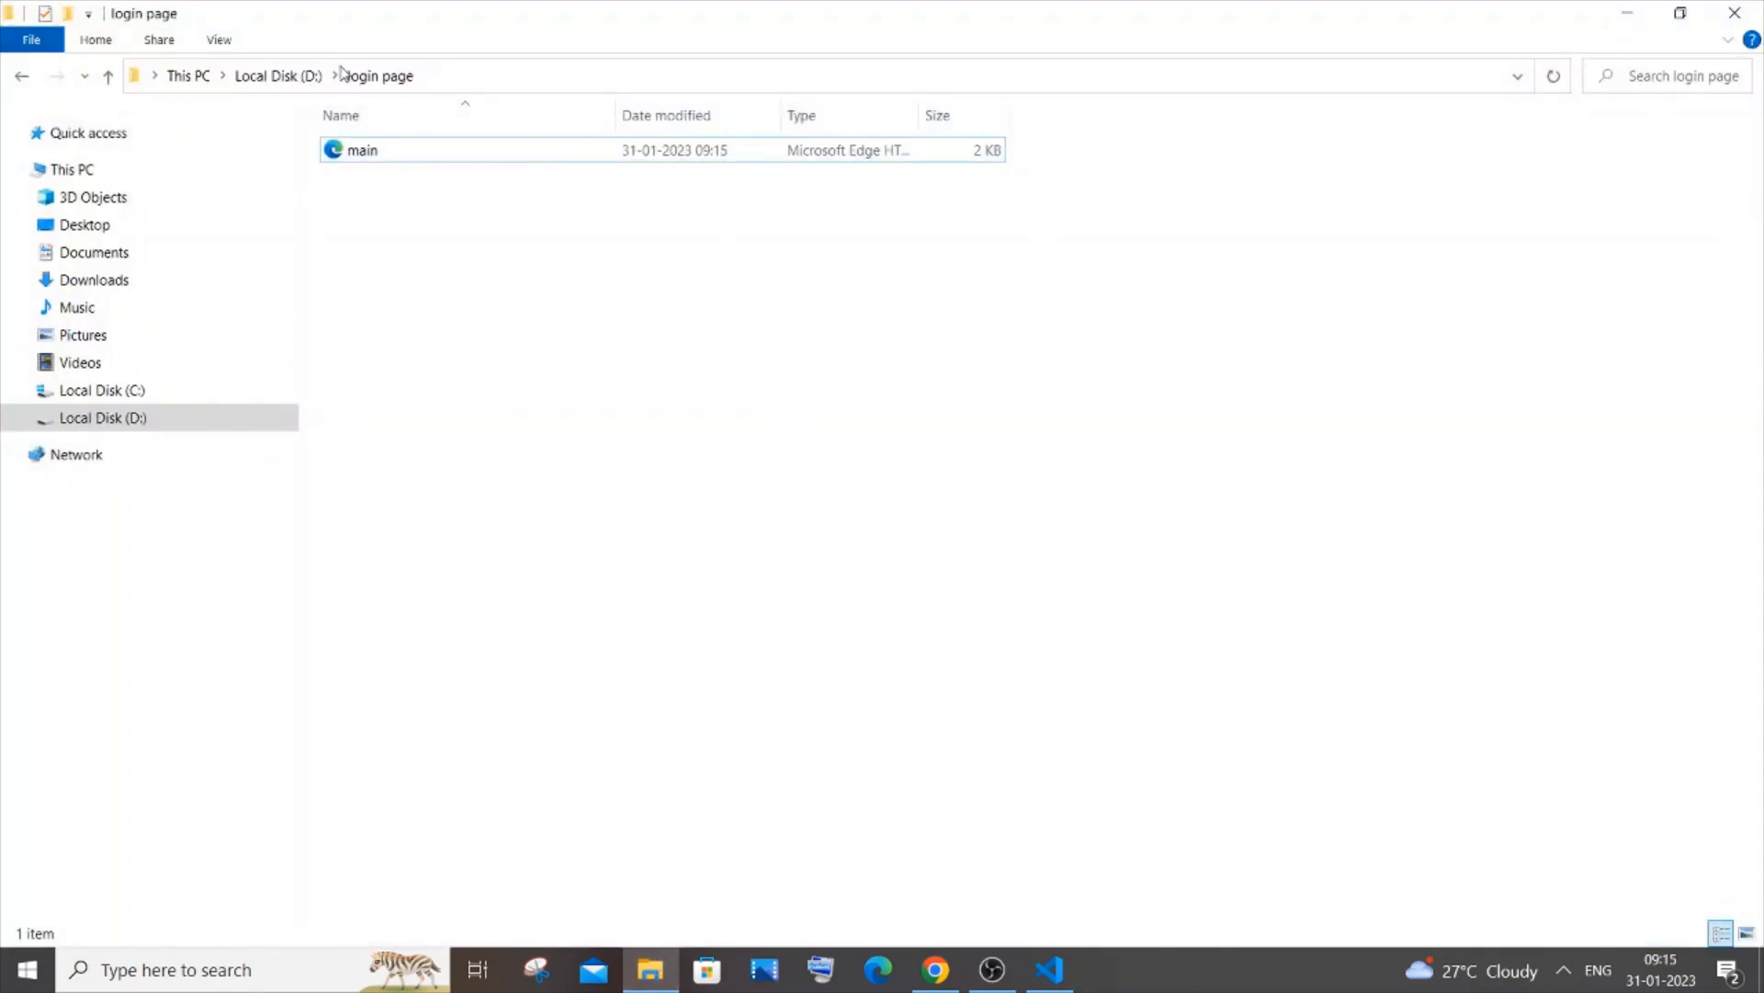
Open main.html from the login page folder with Google Chrome
left_click(362, 150)
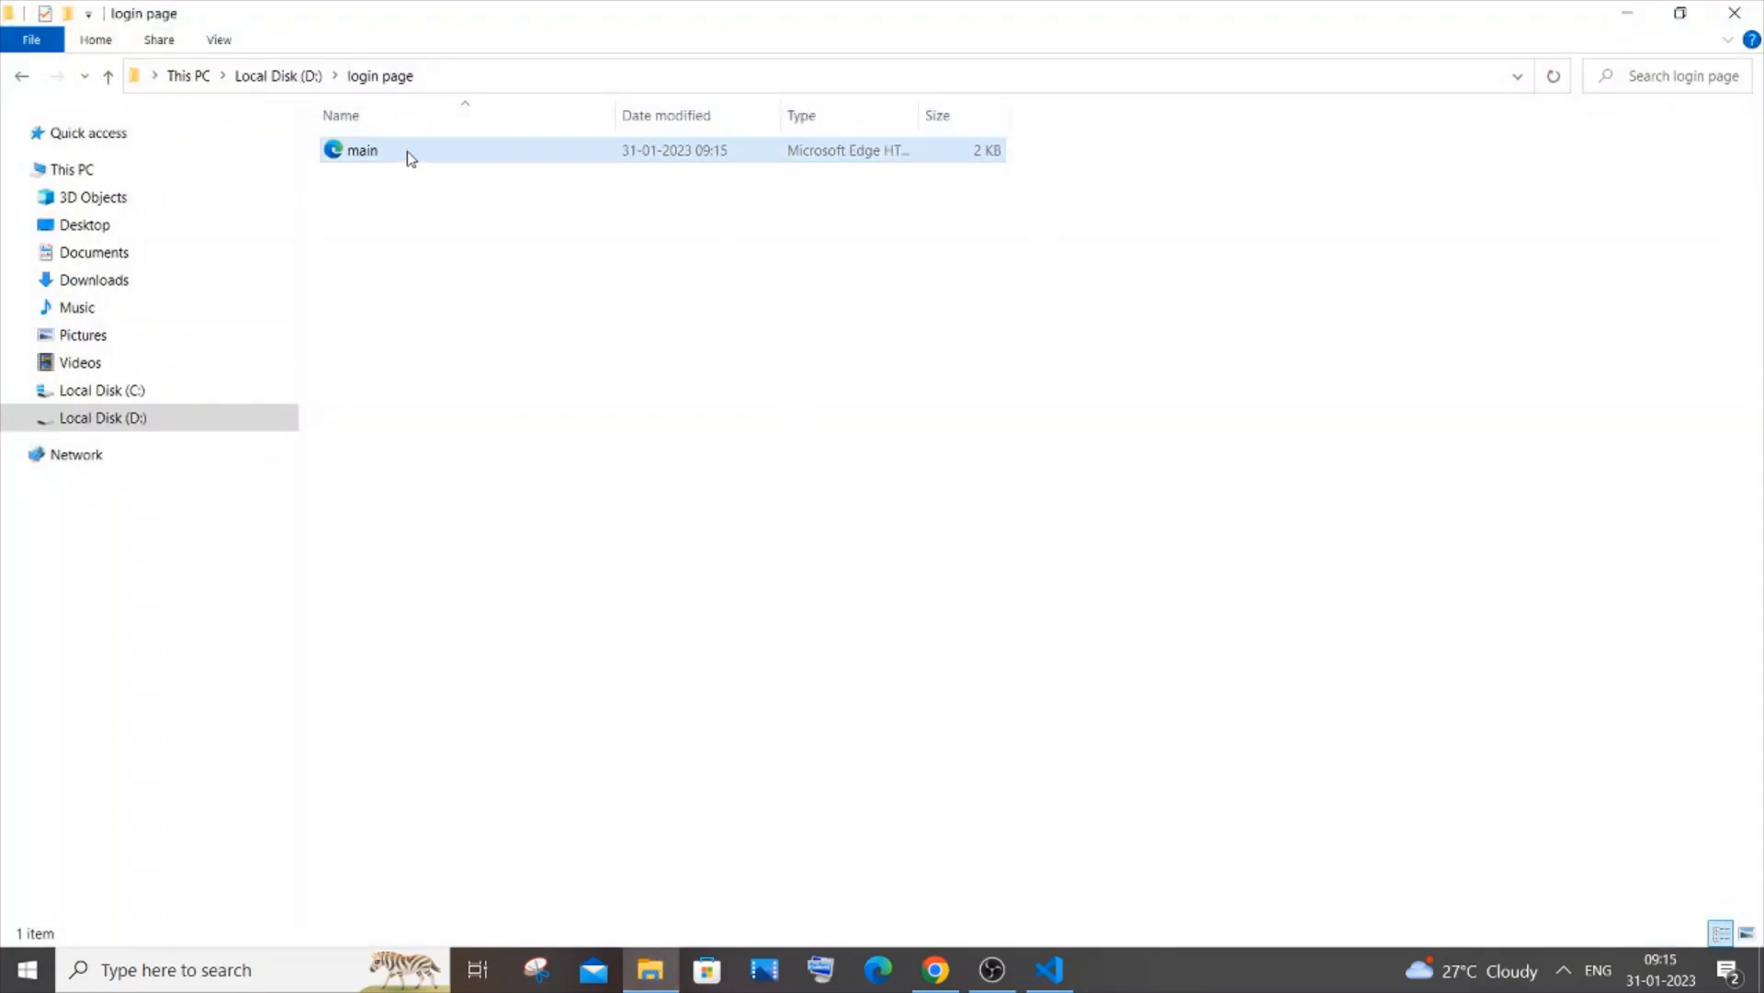
right_click(361, 150)
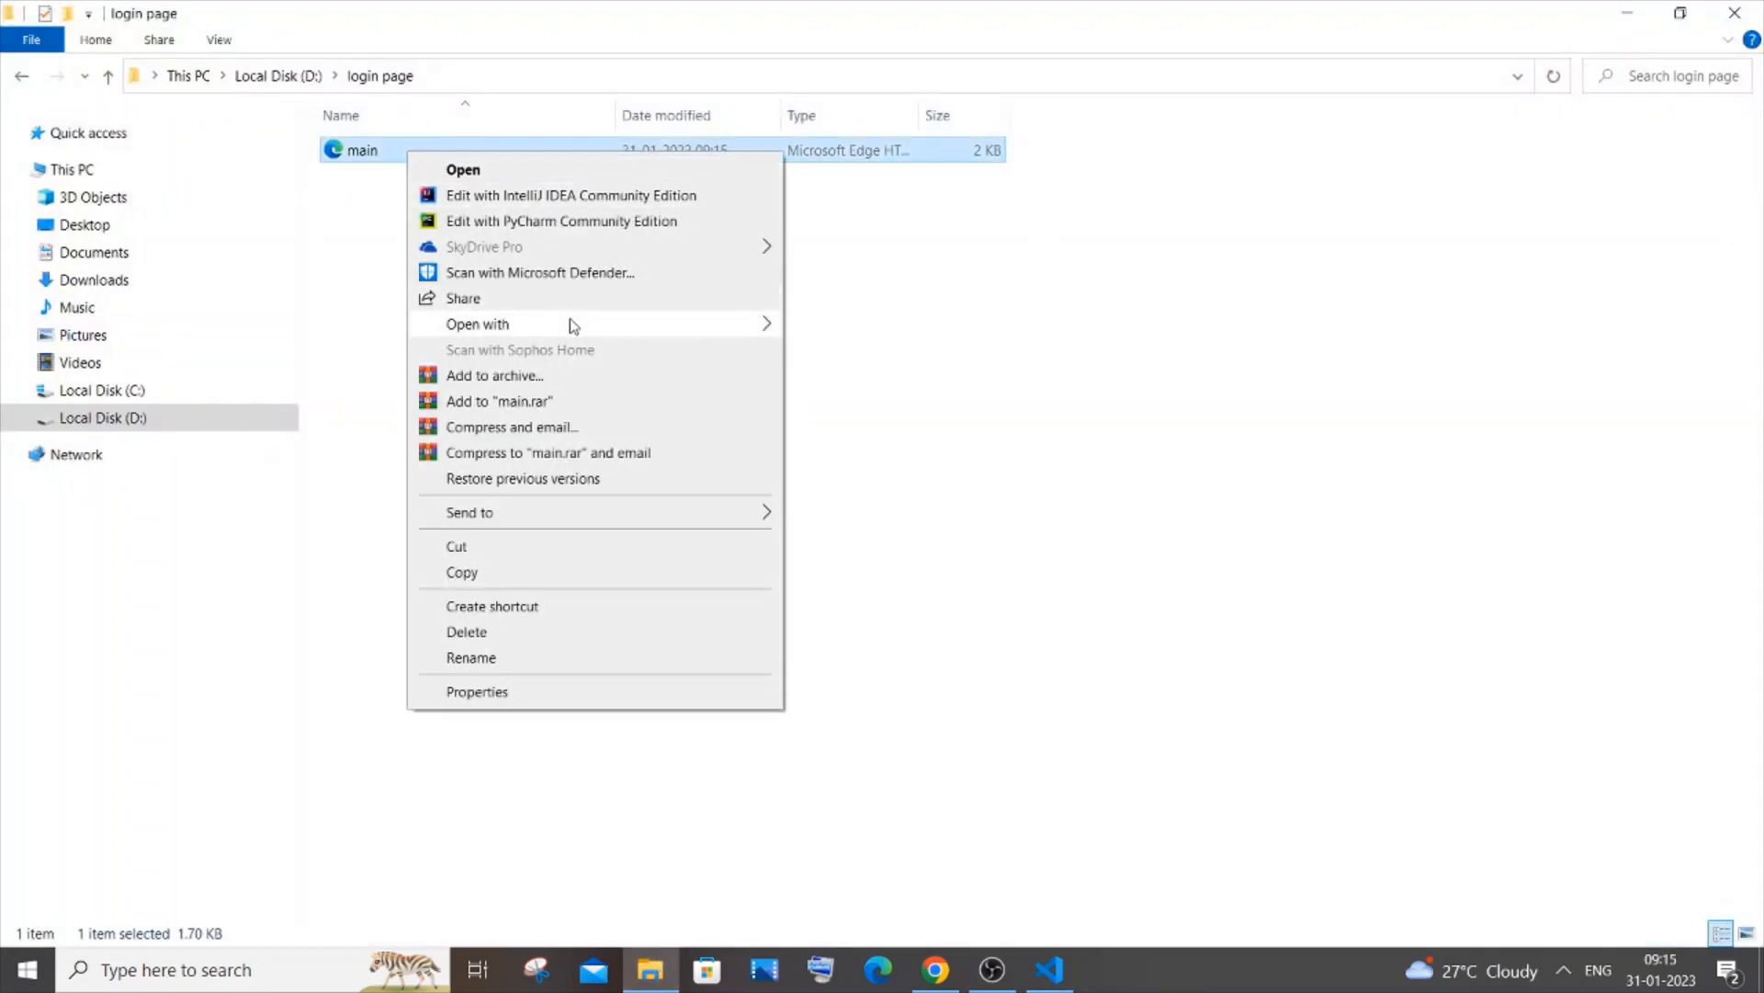
left_click(461, 170)
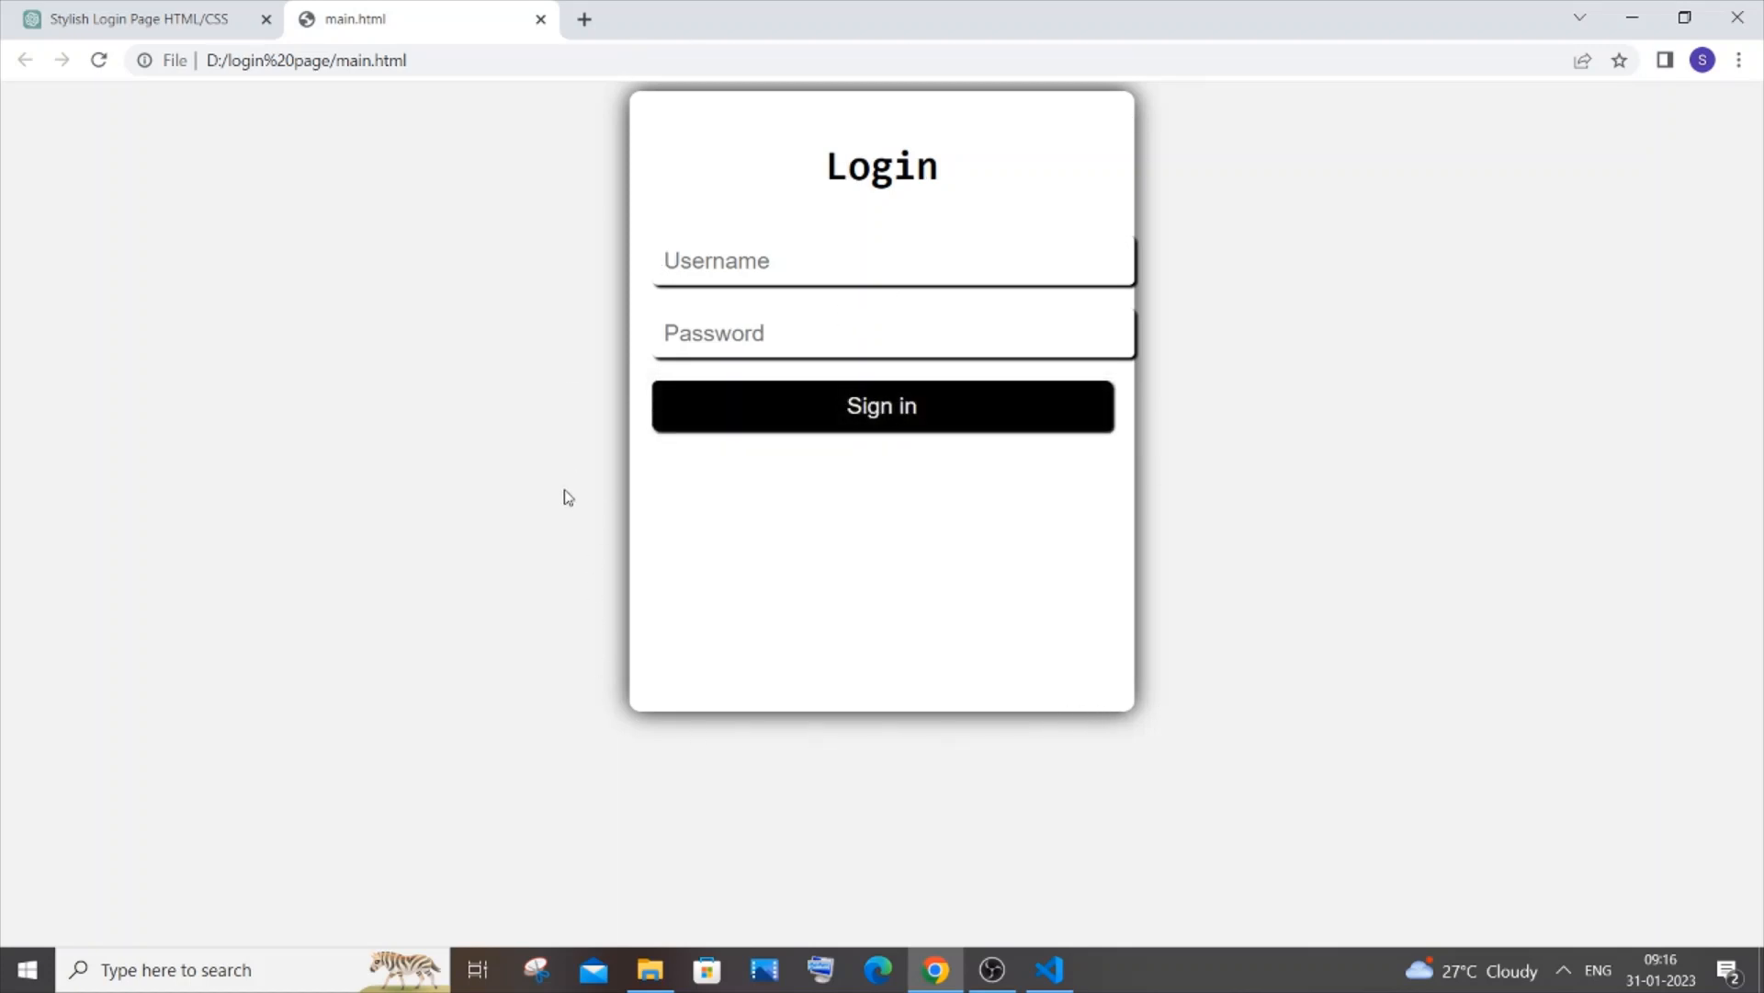
type("••••")
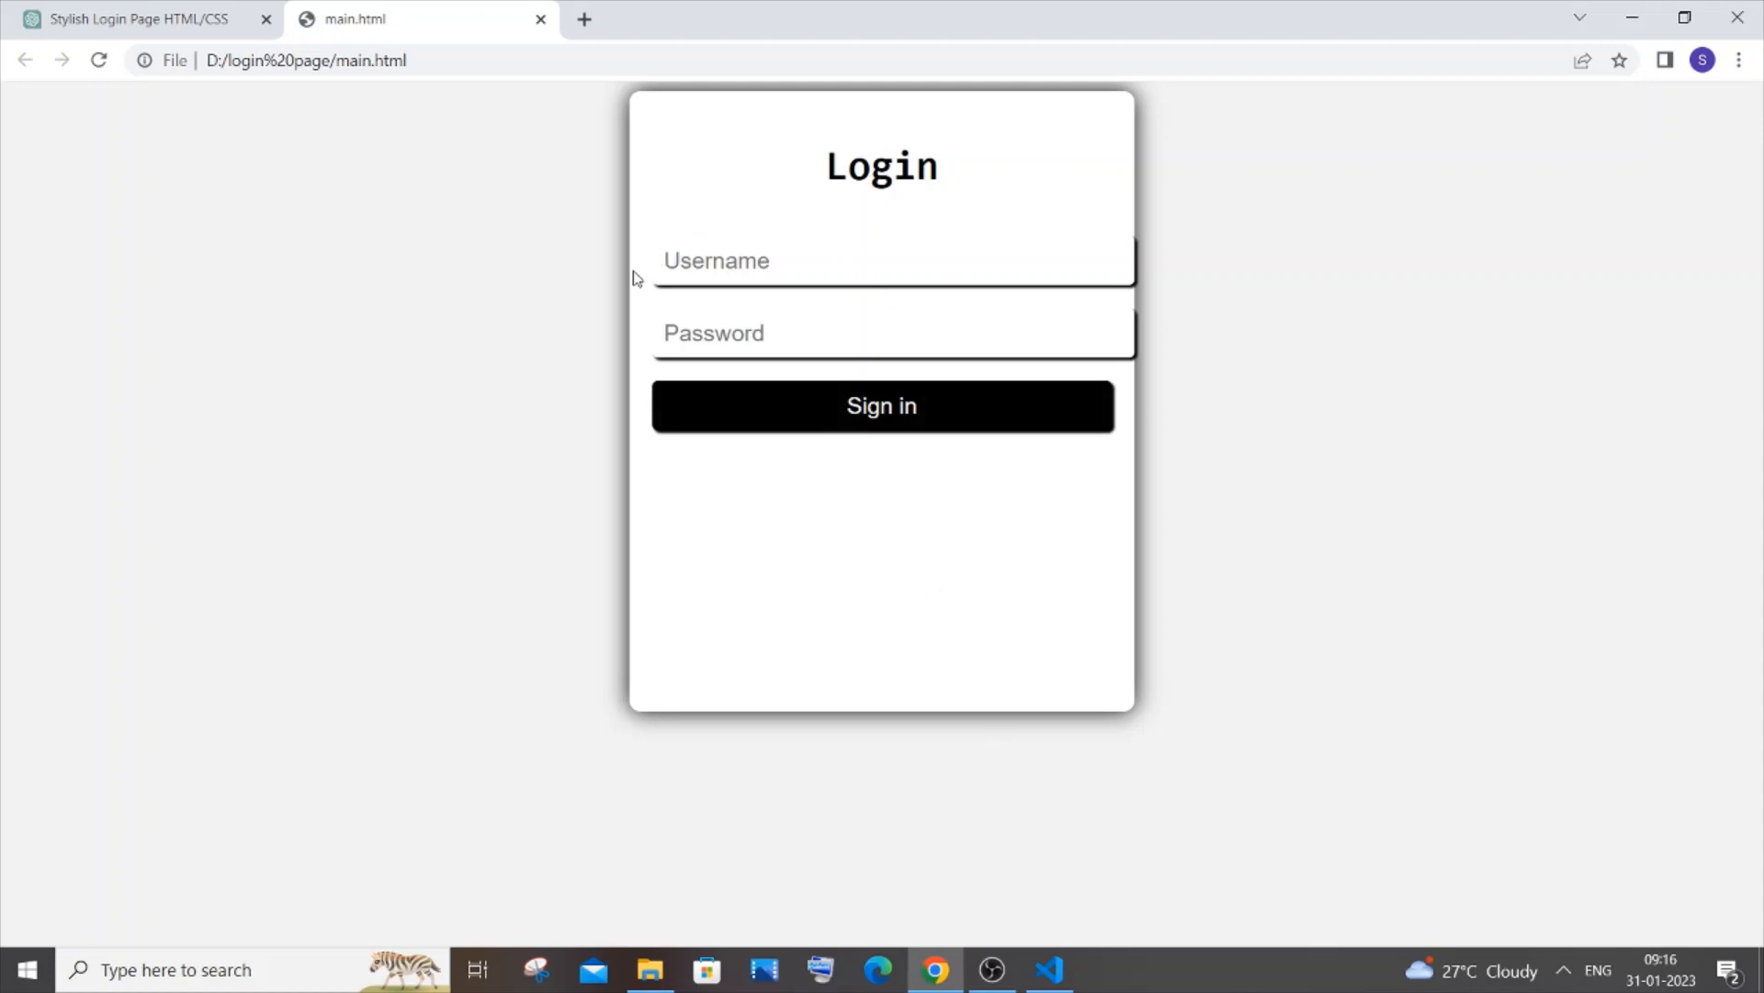
Send ChatGPT a follow-up asking to change the login page to better effects
left_click(135, 20)
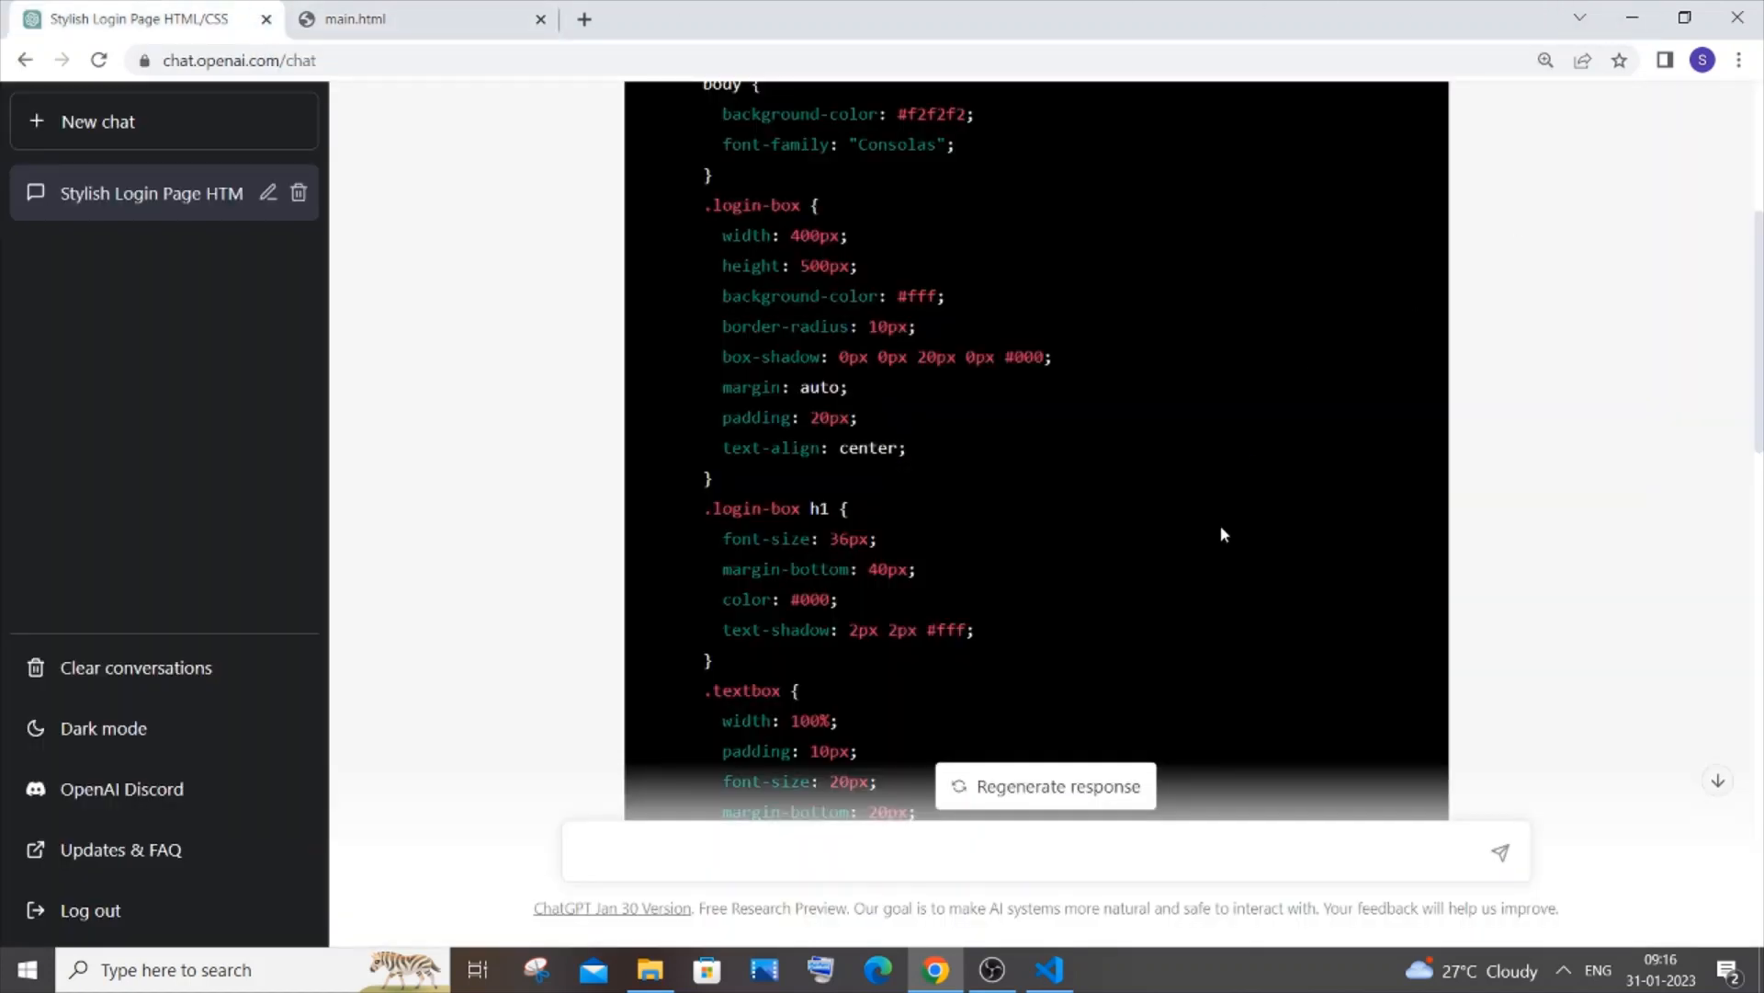
left_click(979, 851)
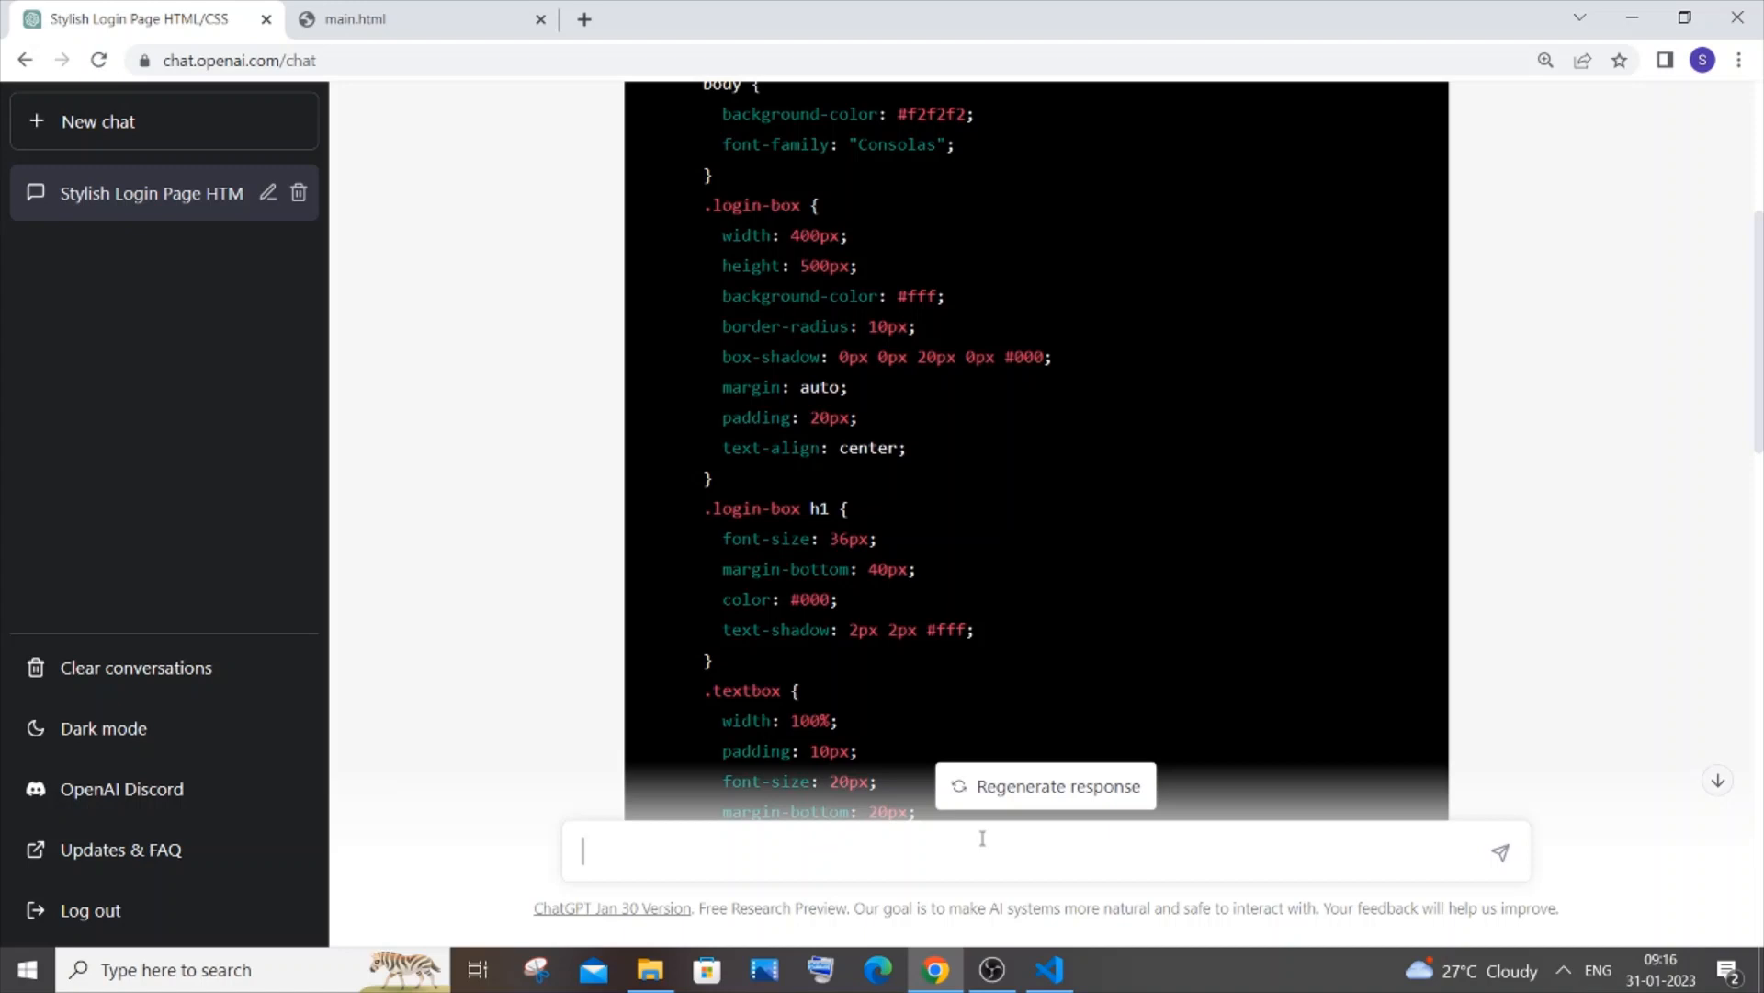
type("chnage")
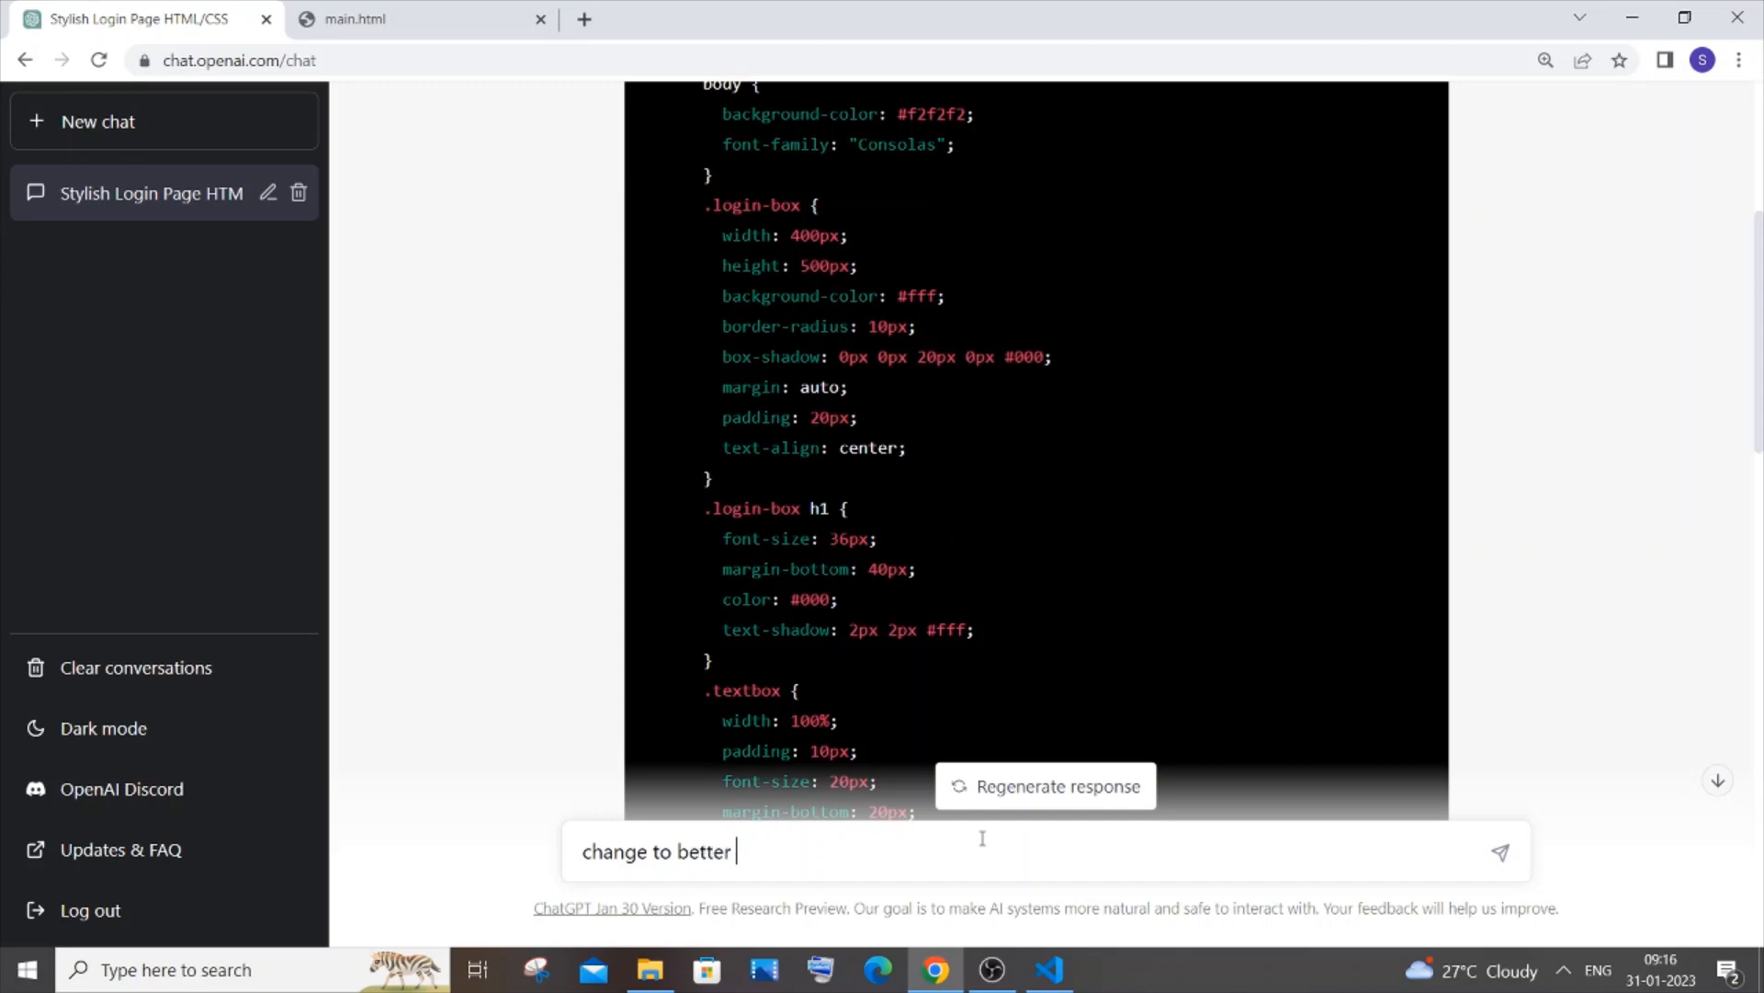
type("effects")
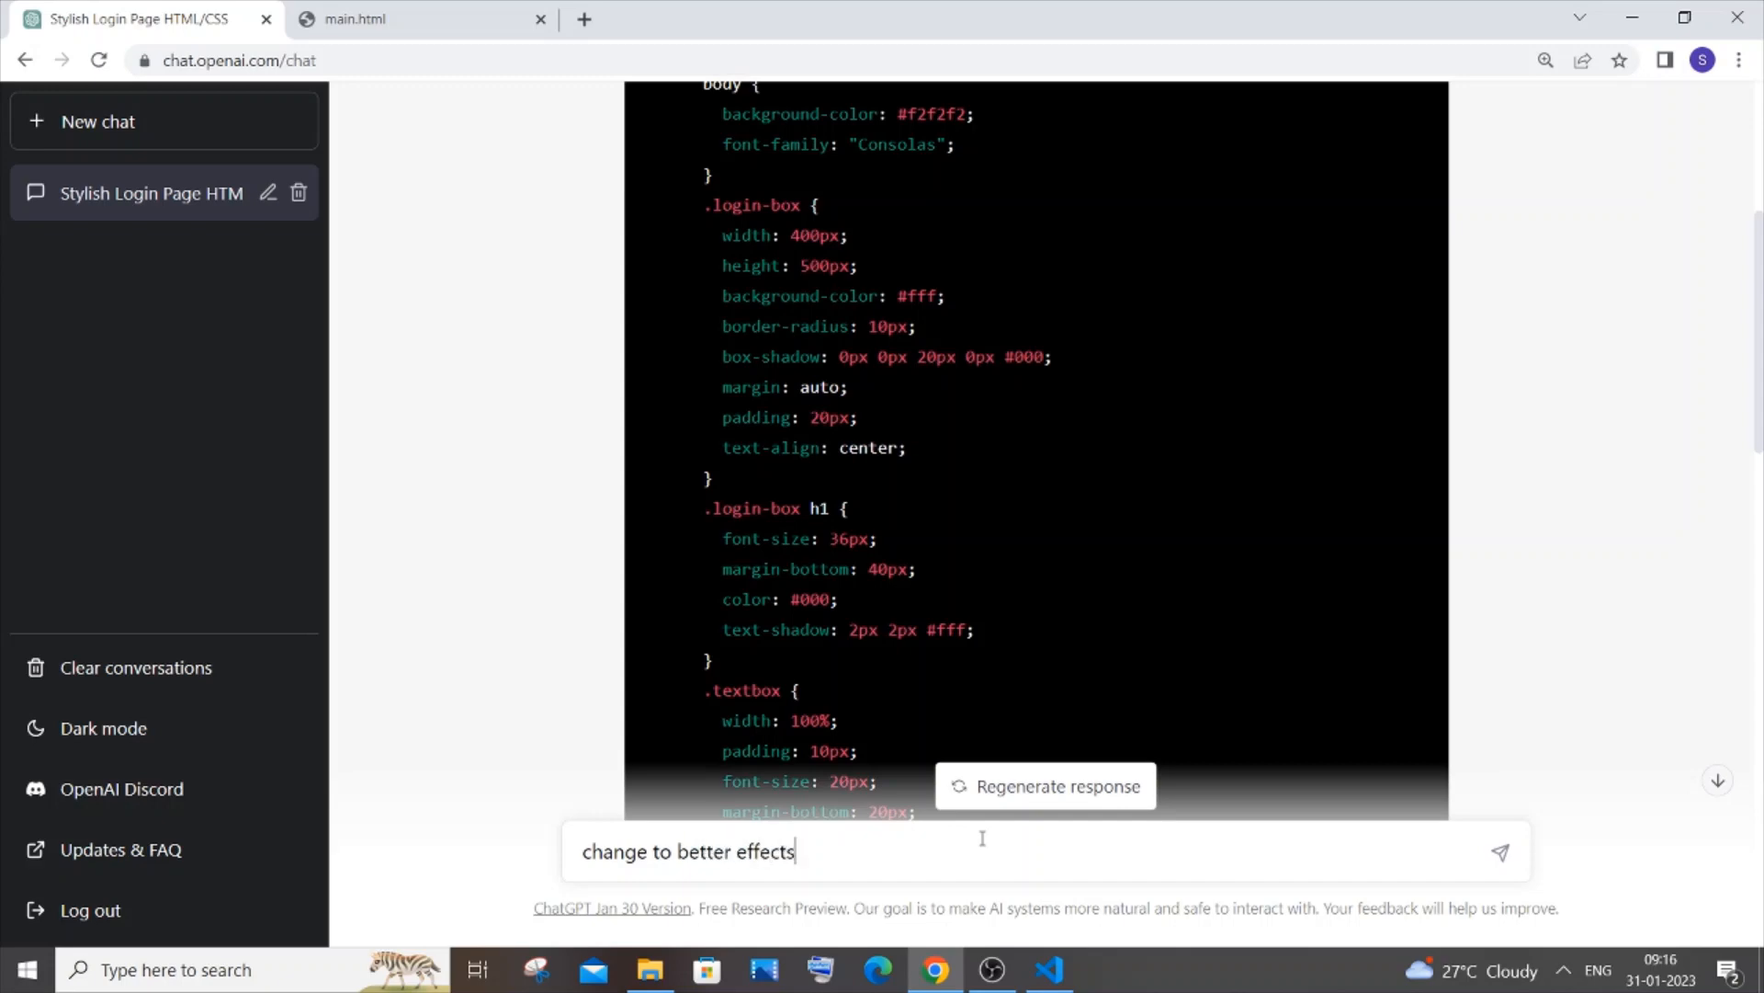
left_click(1501, 852)
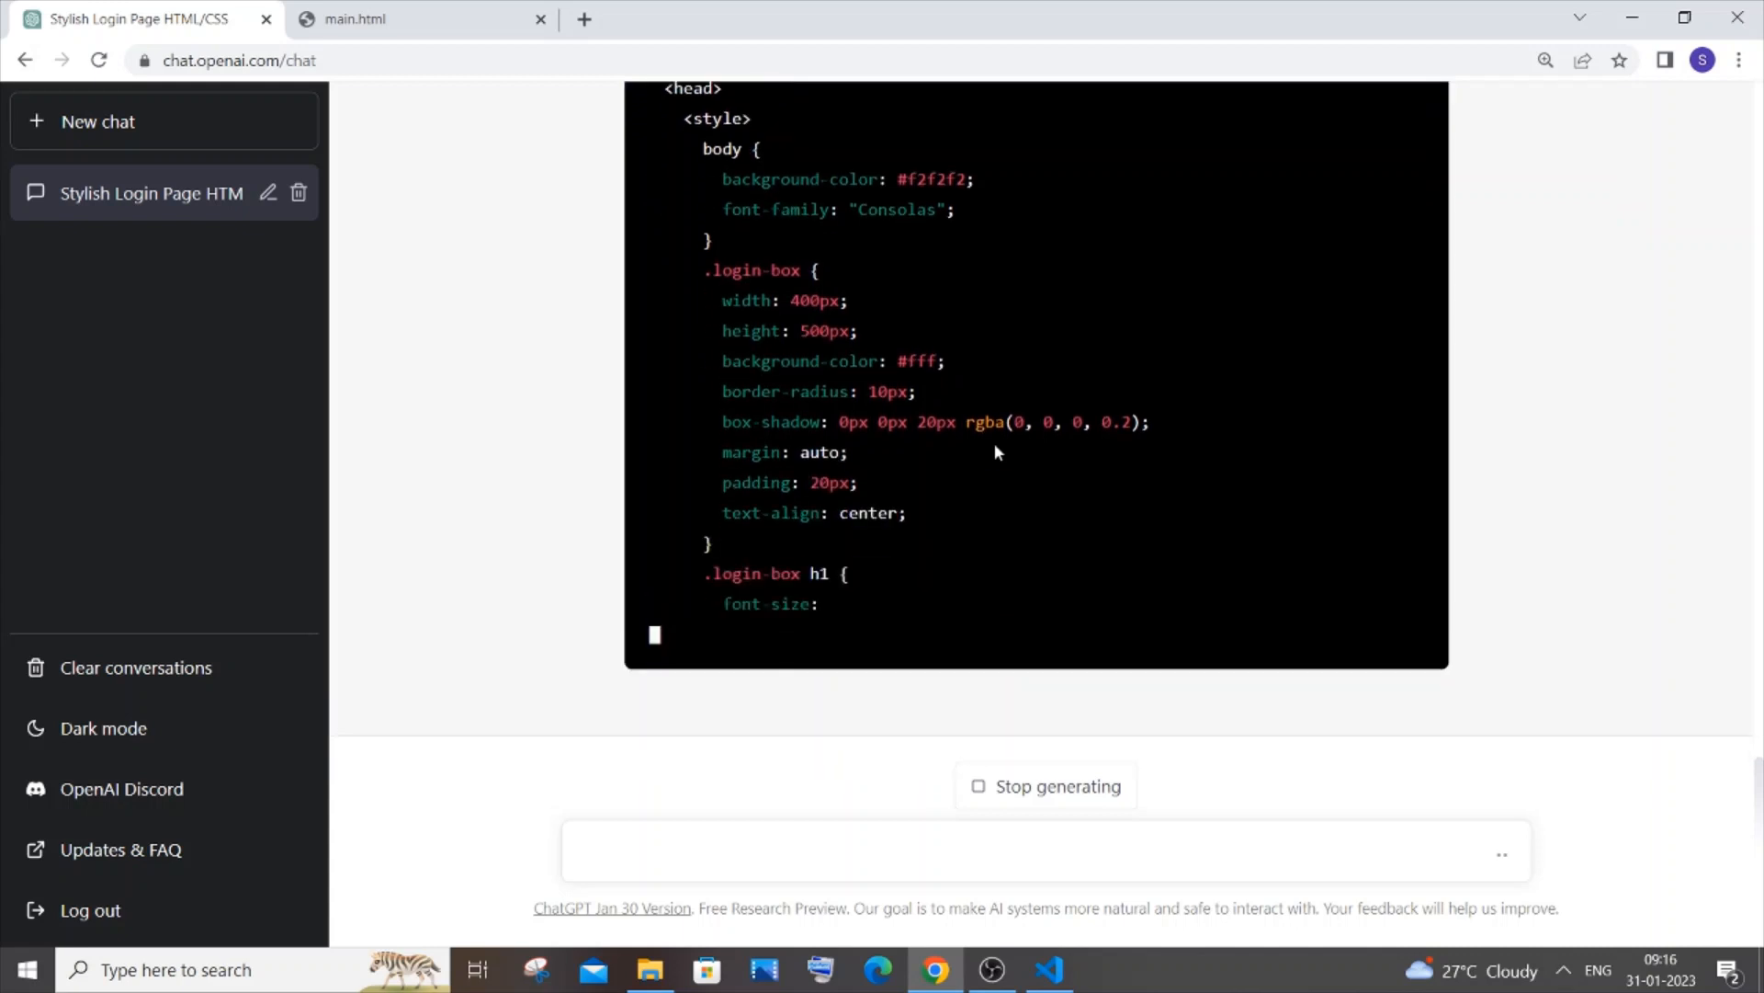
Switch to the main.html tab to view the rendered Login card again
left_click(388, 19)
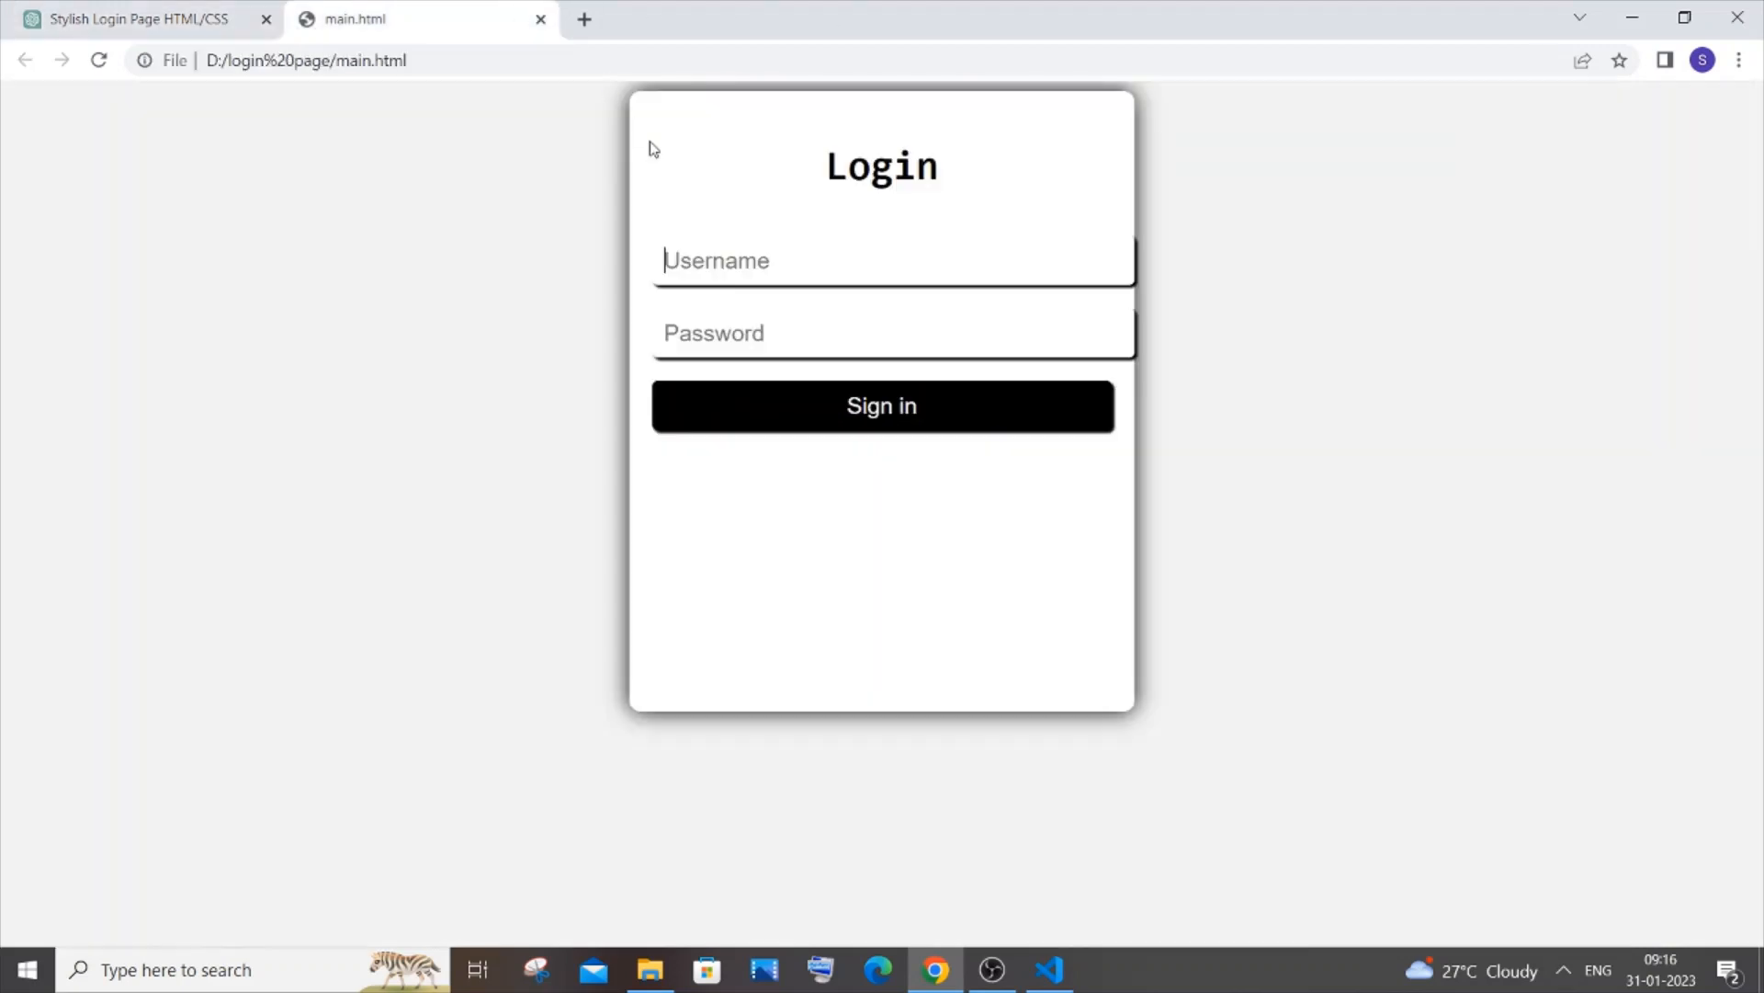
mouse_move(795, 319)
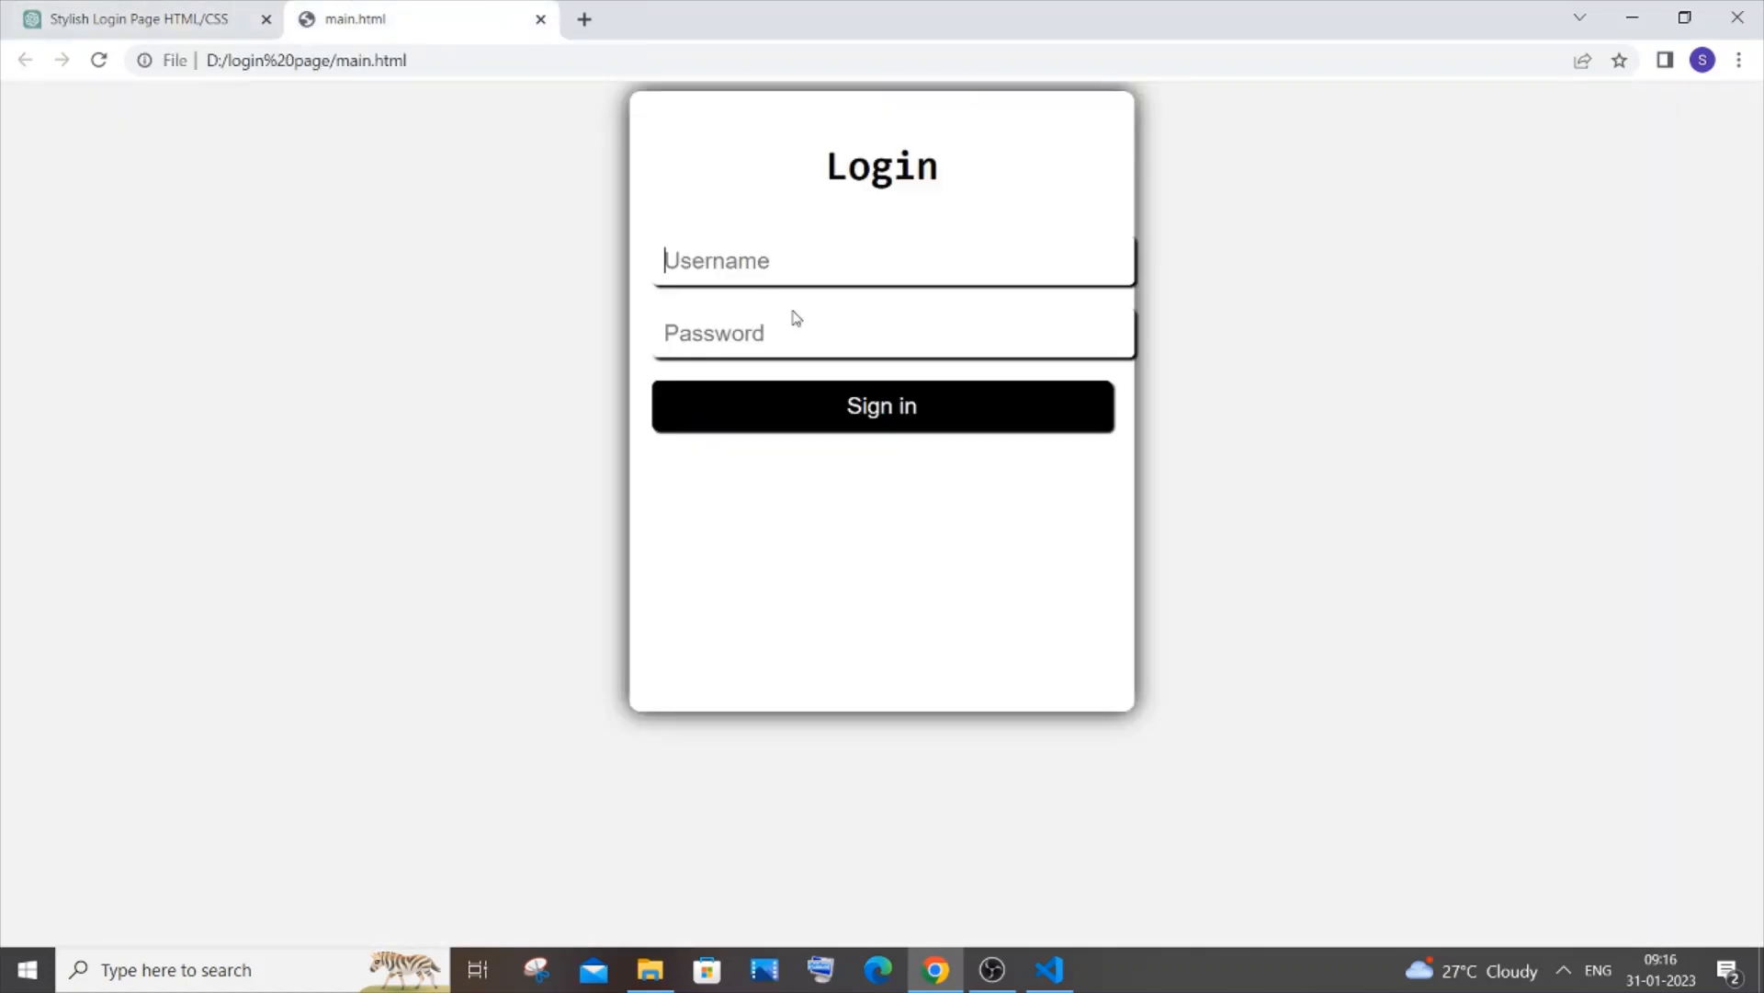
mouse_move(822, 371)
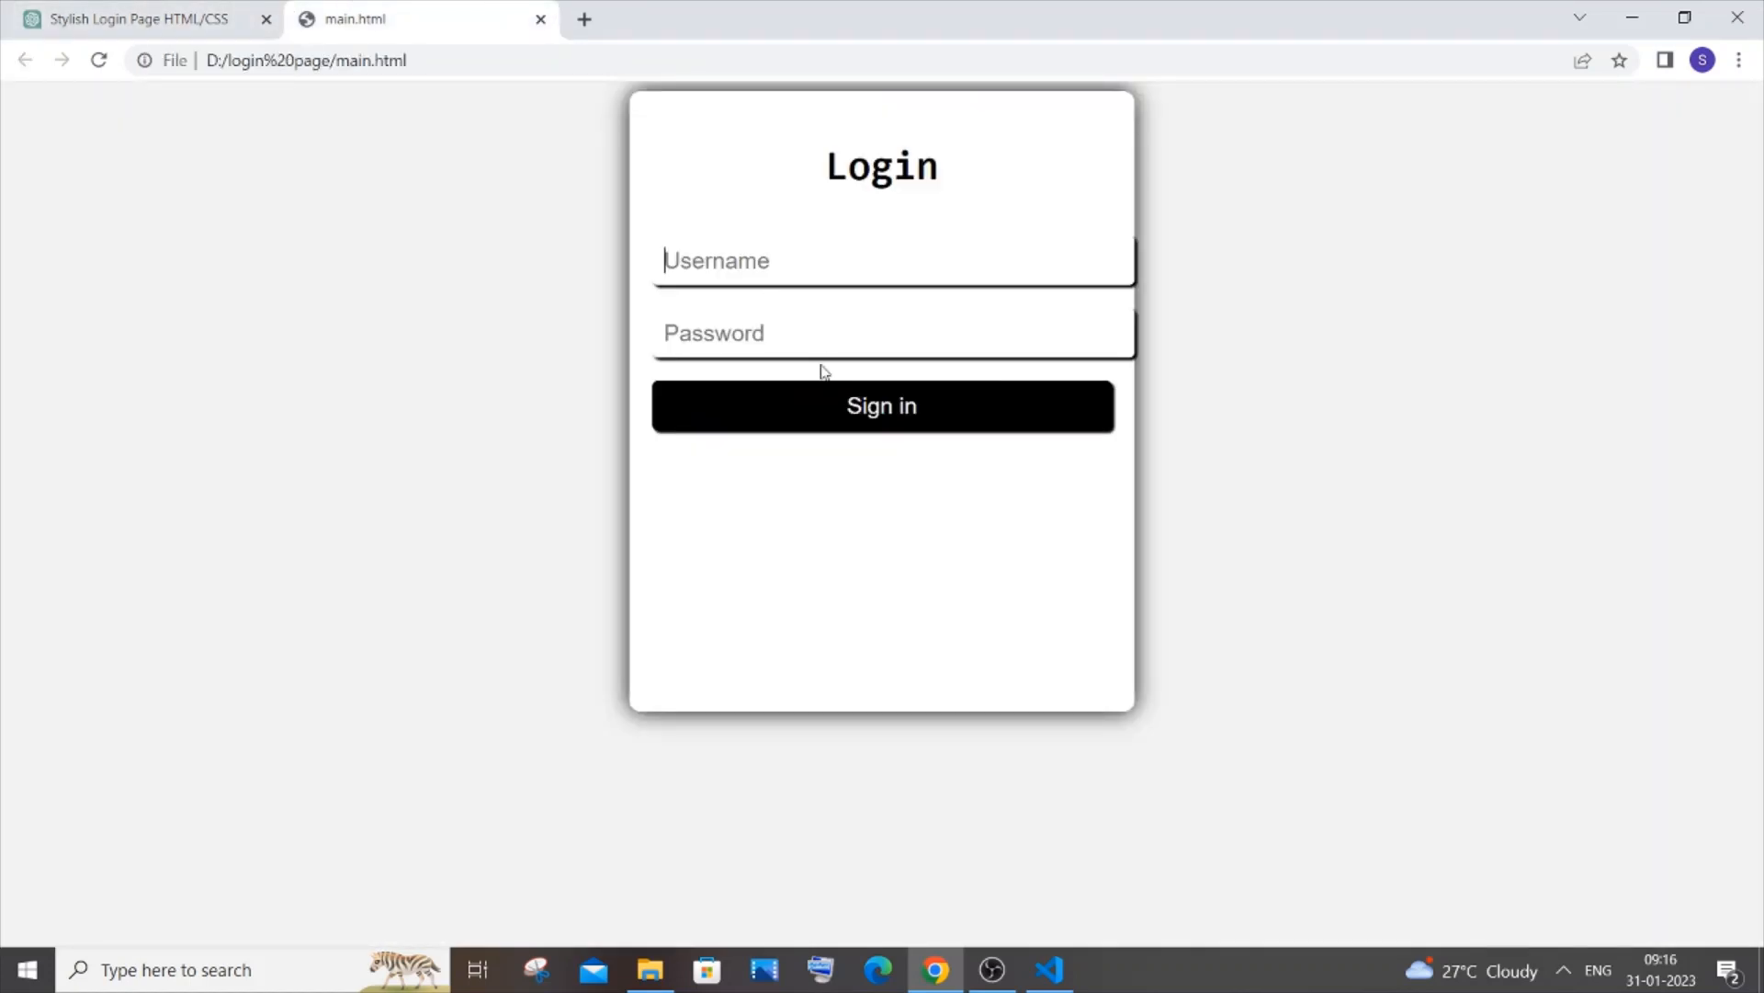